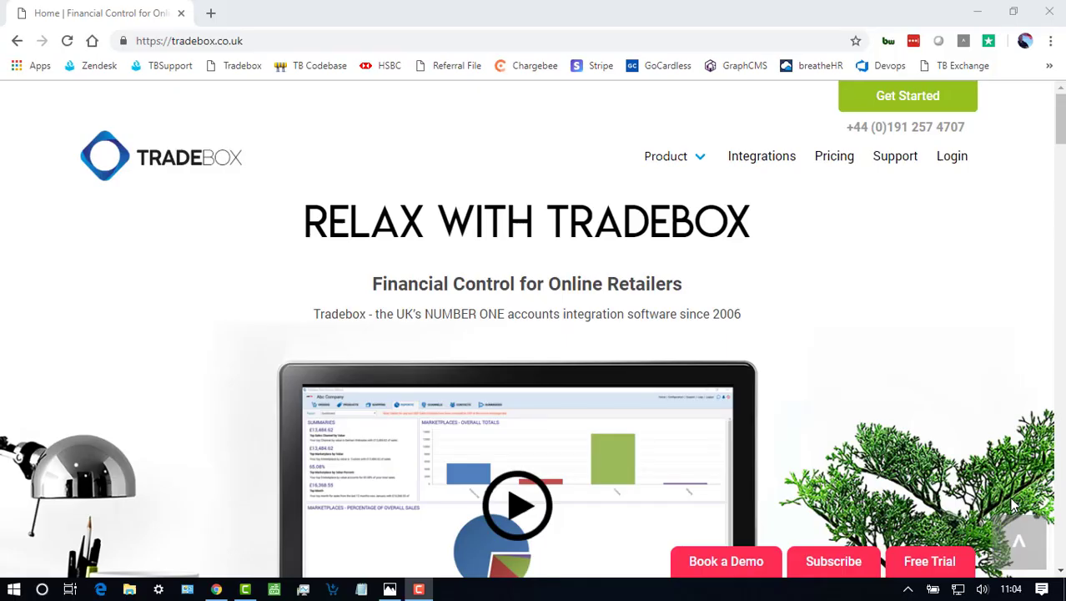
# From Tradebox's Integrations list, browse the Sage 50 integration page's features, videos and articles
pyautogui.click(760, 156)
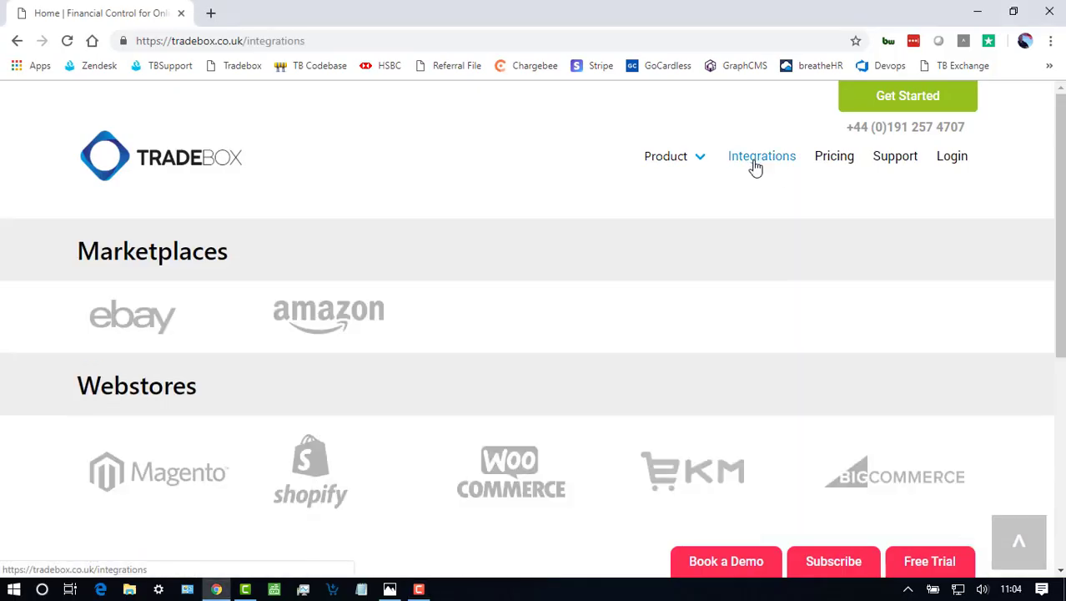
pyautogui.scroll(-3)
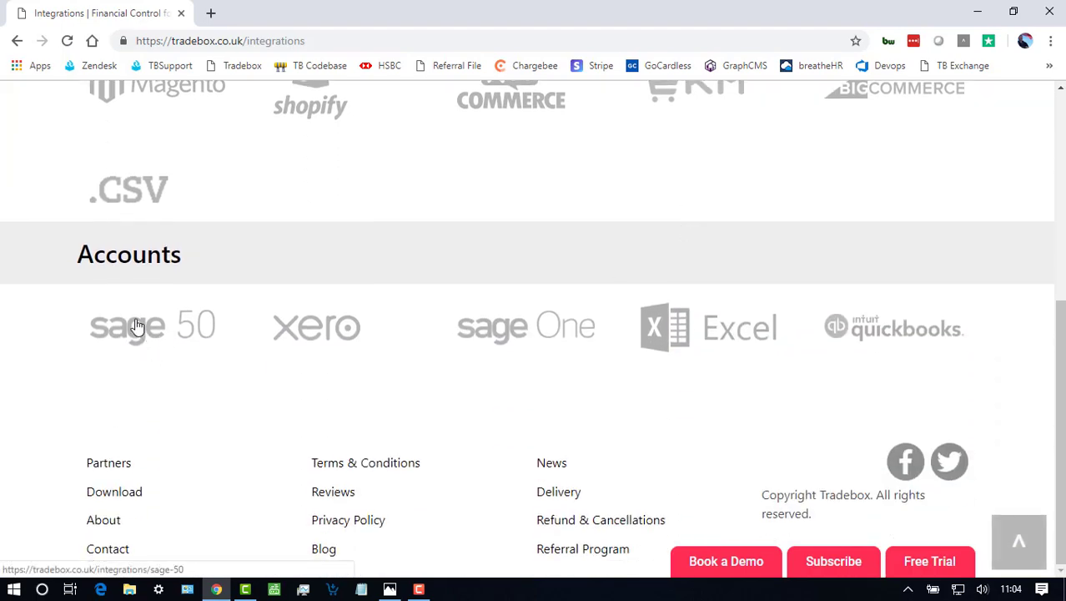
pyautogui.click(151, 325)
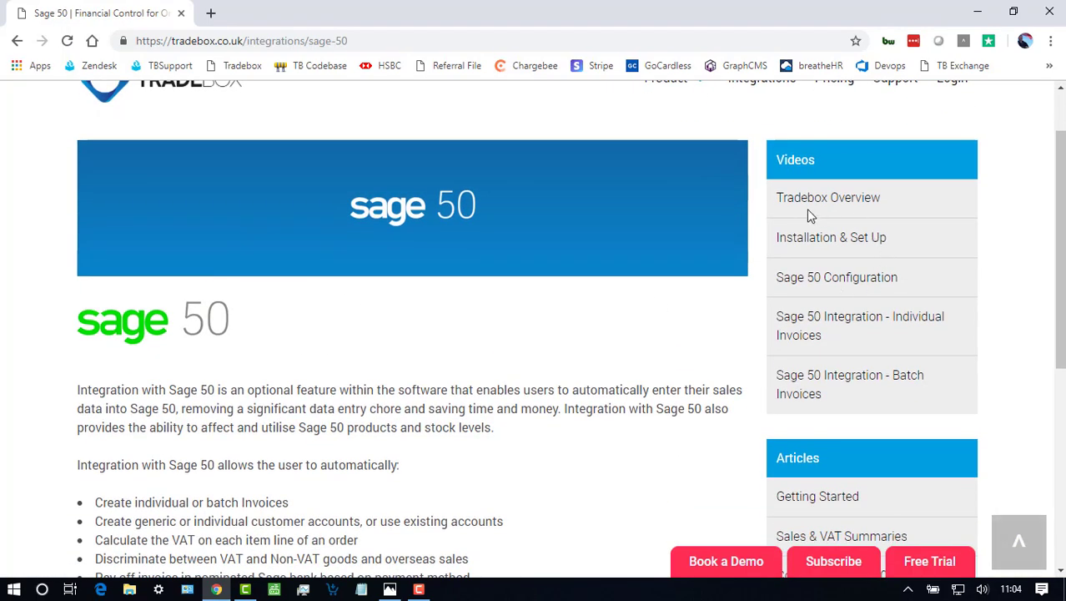
pyautogui.scroll(-3)
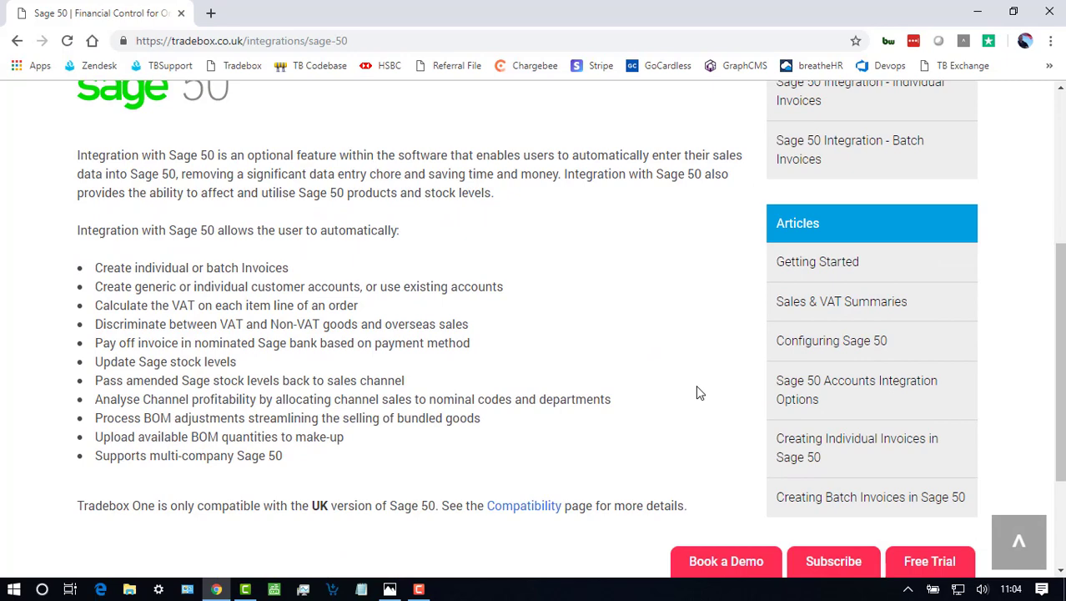
pyautogui.click(362, 589)
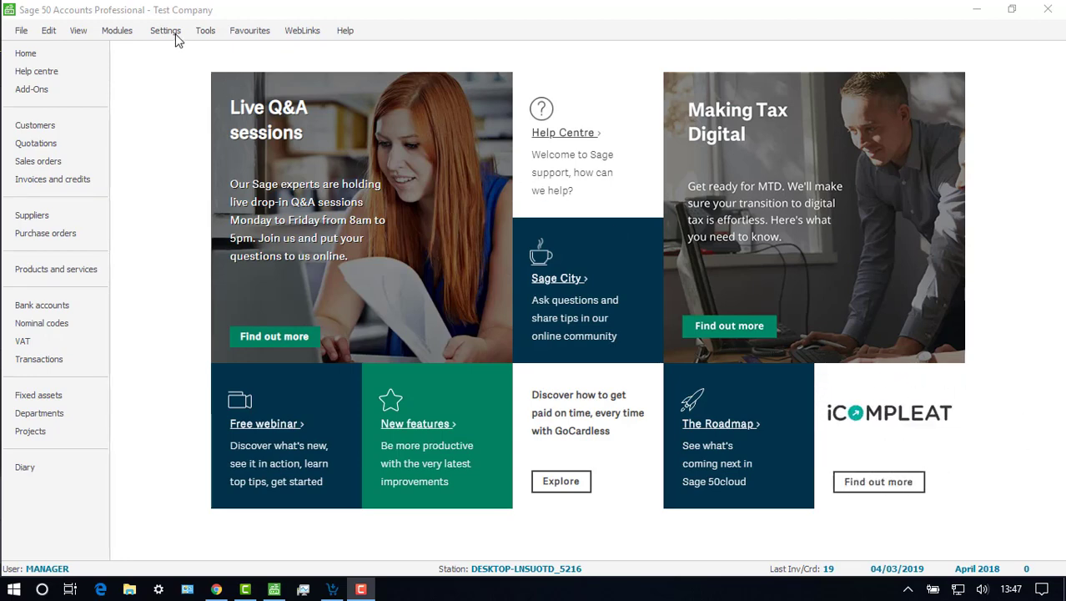
# Check Sage 50 Access Rights, selecting TBSERVICE among the three full-access users
pyautogui.click(164, 31)
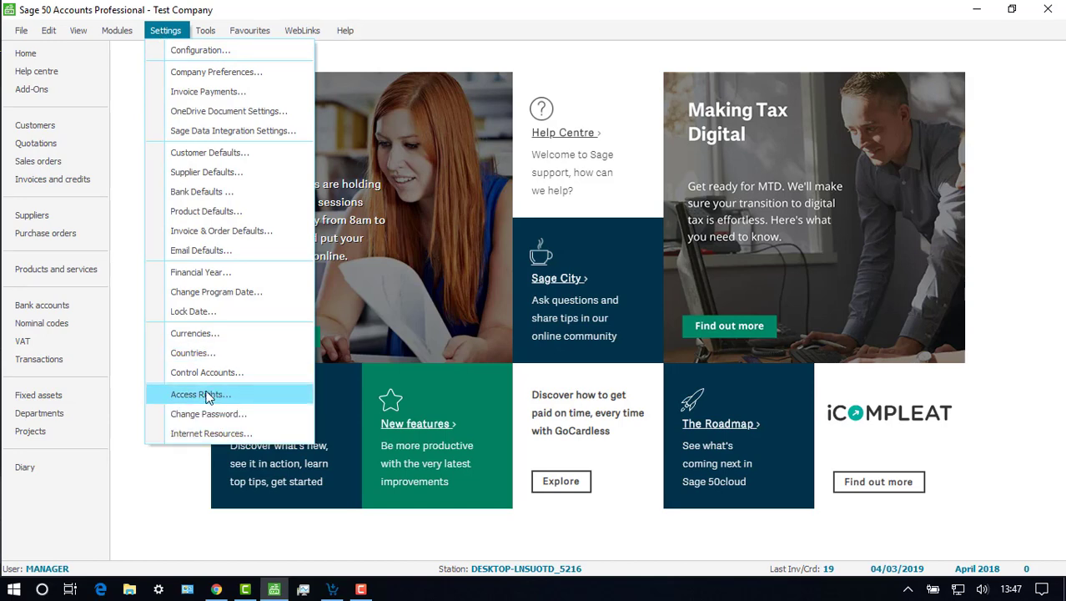
pyautogui.click(198, 394)
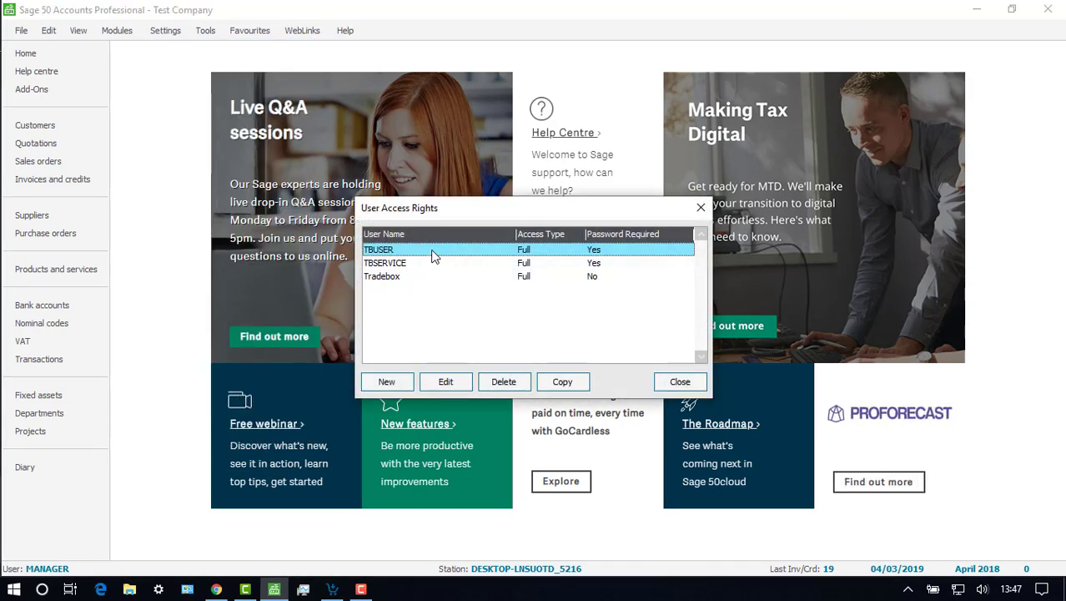
pyautogui.click(386, 263)
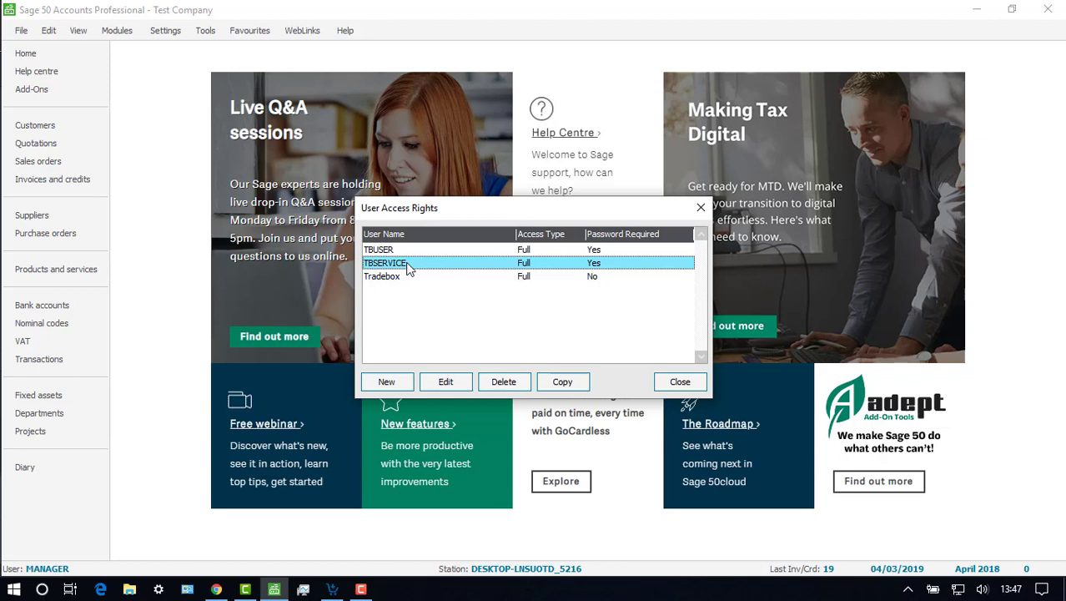
pyautogui.click(680, 382)
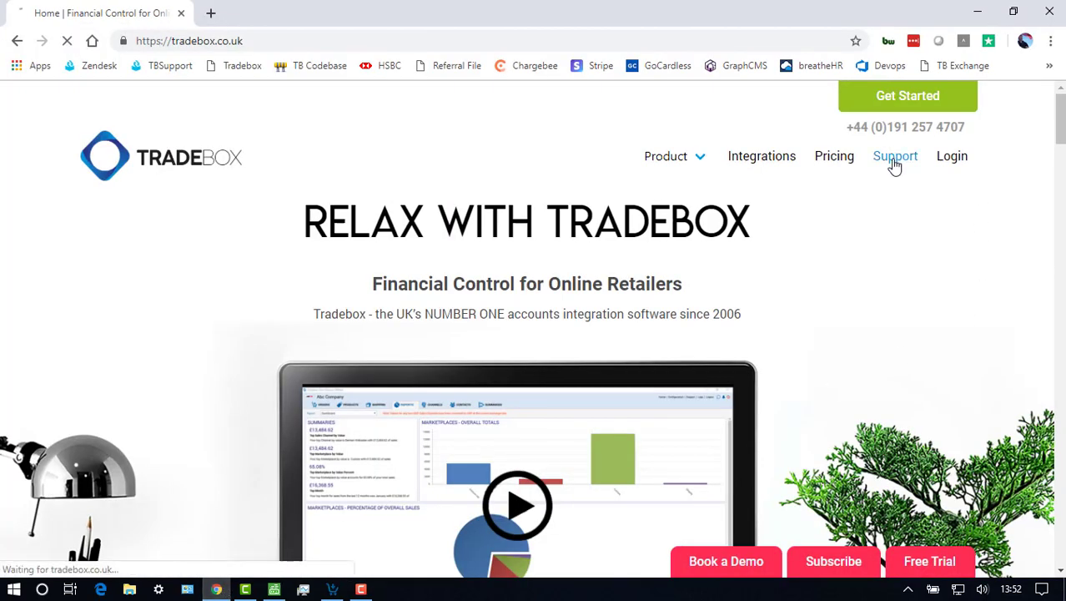
# From Support, open the 'Configuring Sage for use with Tradebox One' article
pyautogui.click(895, 156)
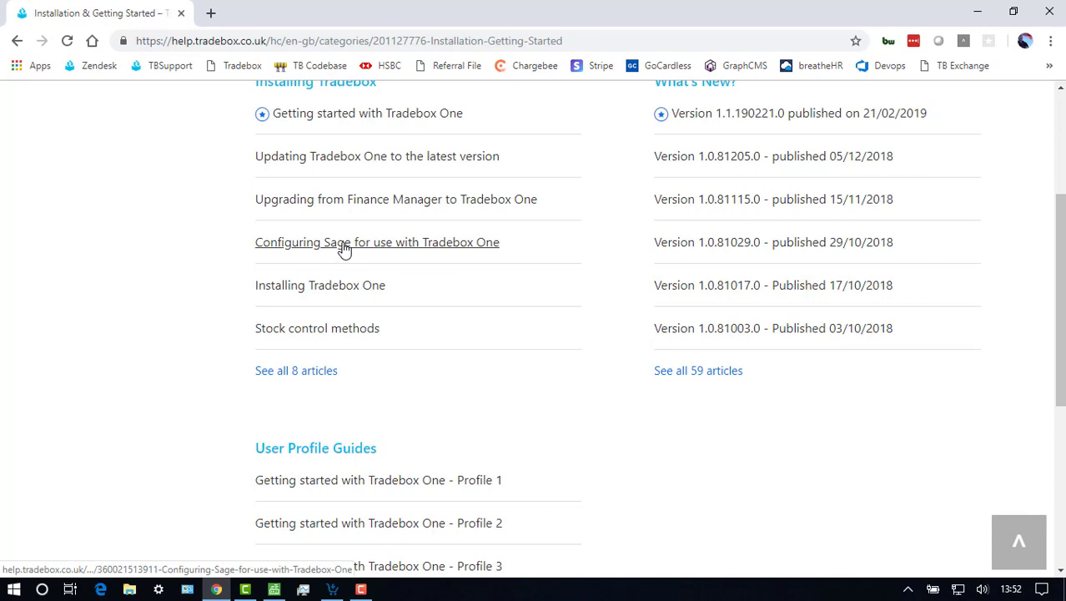
pyautogui.click(376, 242)
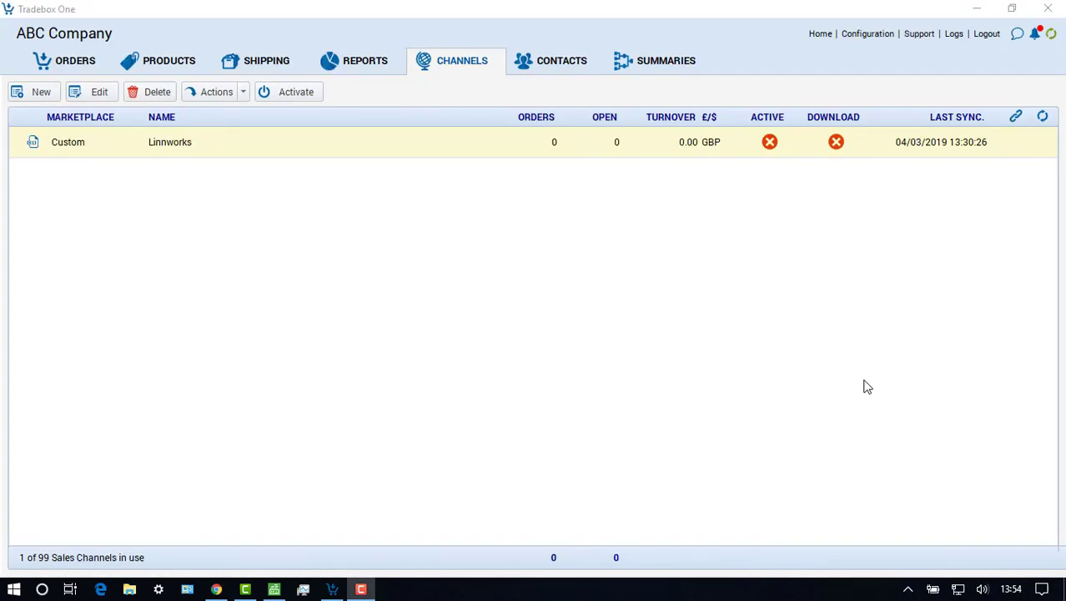
pyautogui.moveTo(782, 431)
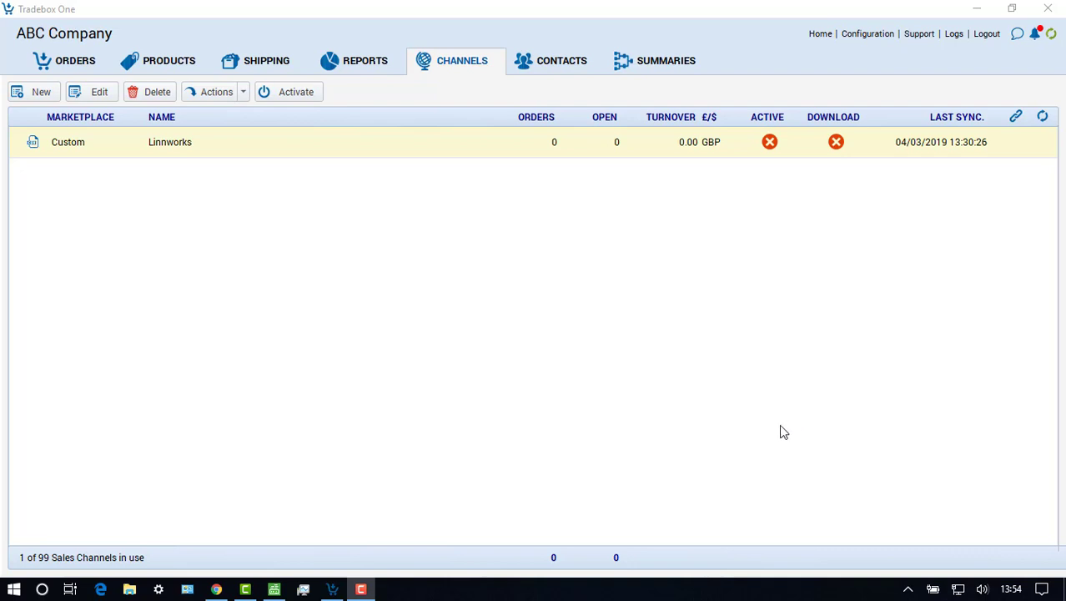
pyautogui.moveTo(424, 150)
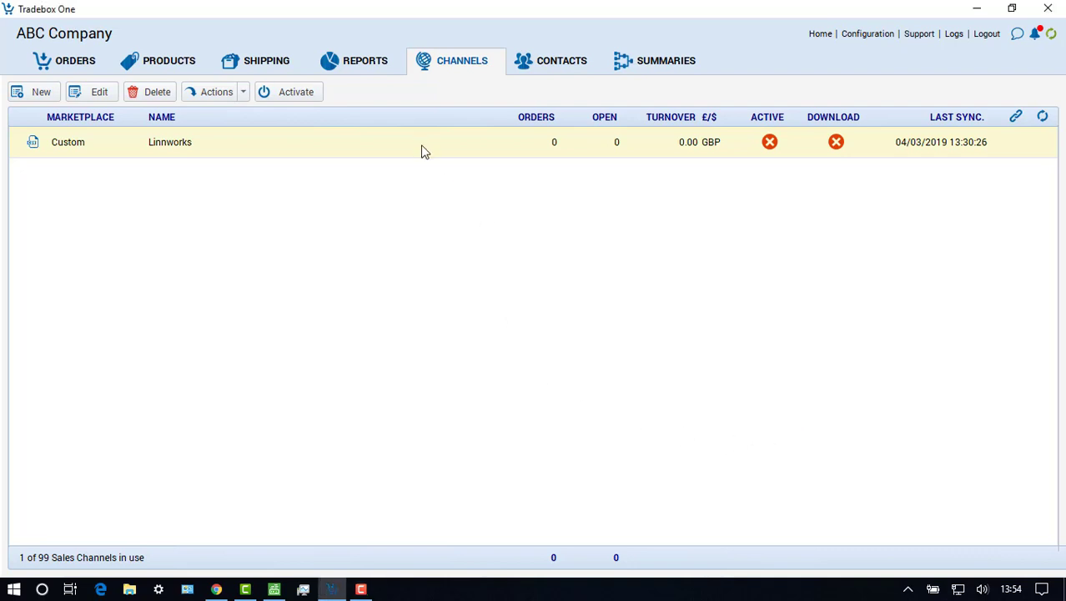
# Enter the tbuser and tbservice logon passwords on the Linnworks channel's Sage 50 tab
pyautogui.doubleClick(171, 142)
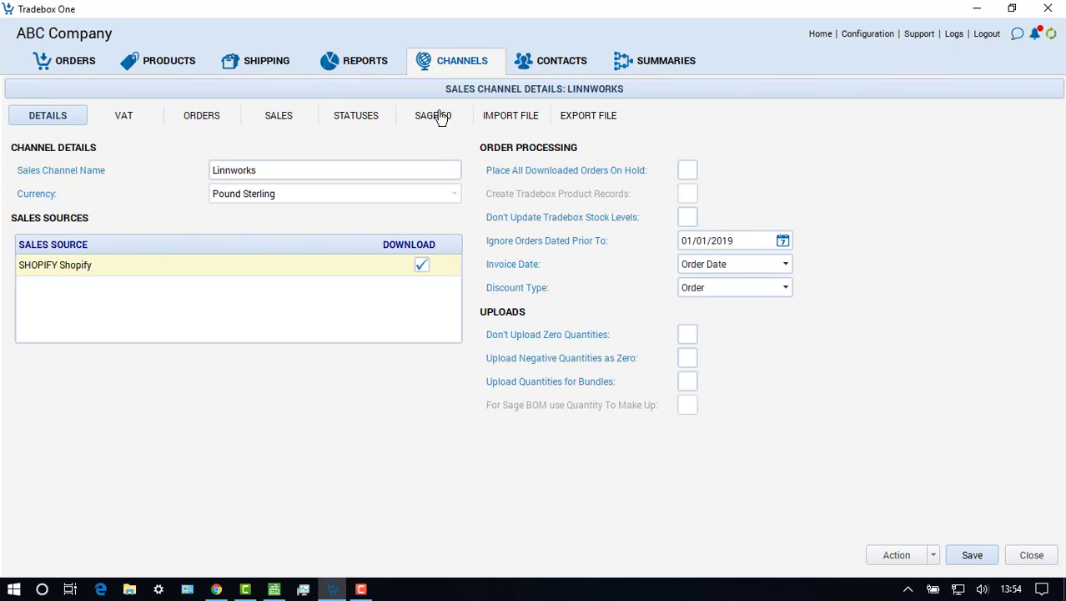
pyautogui.click(433, 115)
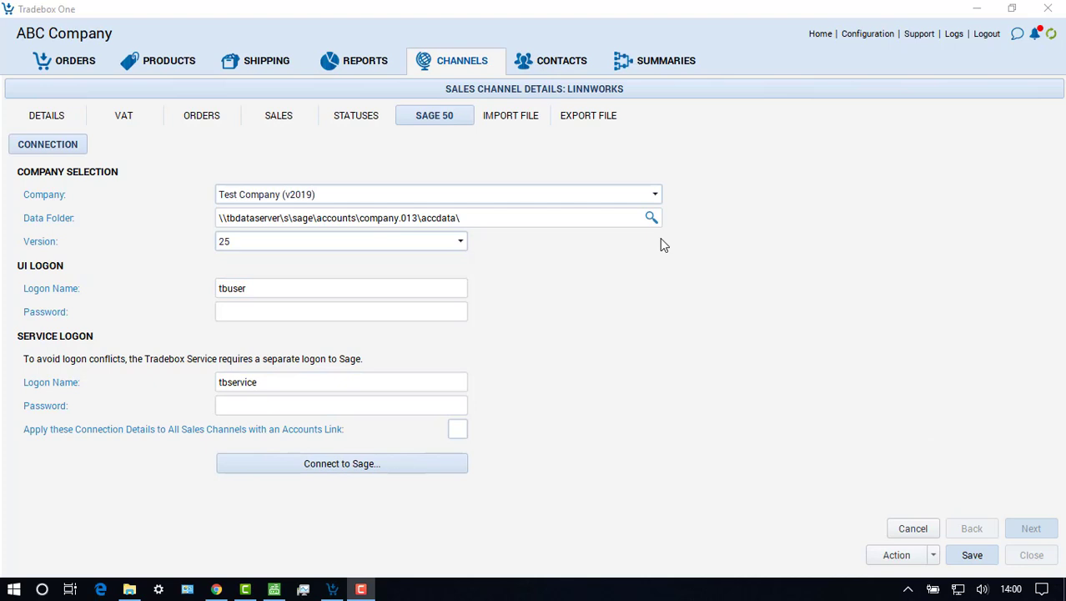
pyautogui.click(652, 193)
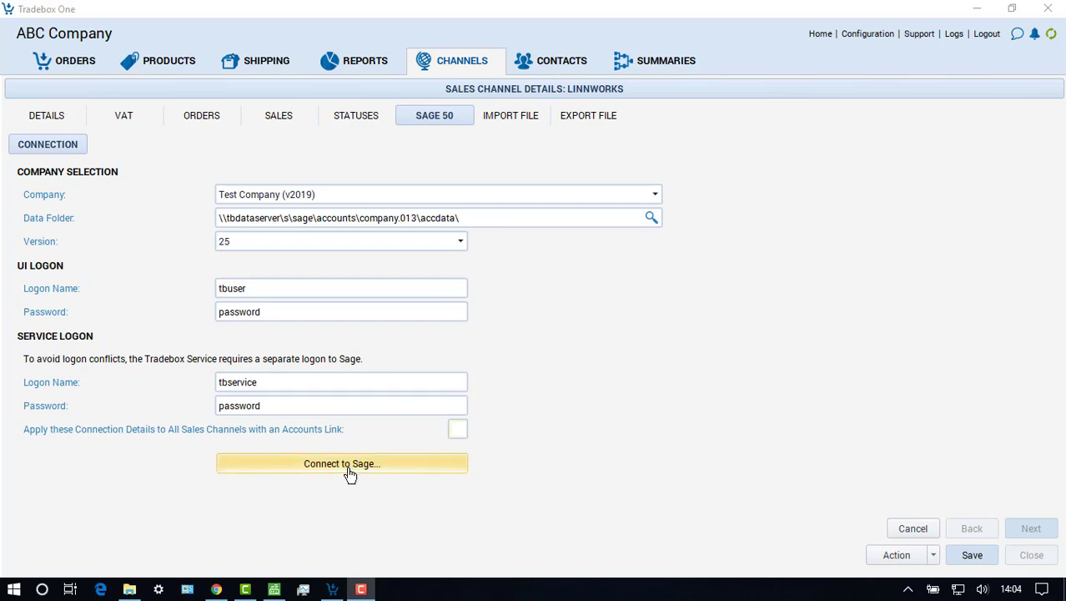
# Connect to Sage and post sales as Product Invoices dated by Date Order Placed
pyautogui.click(342, 463)
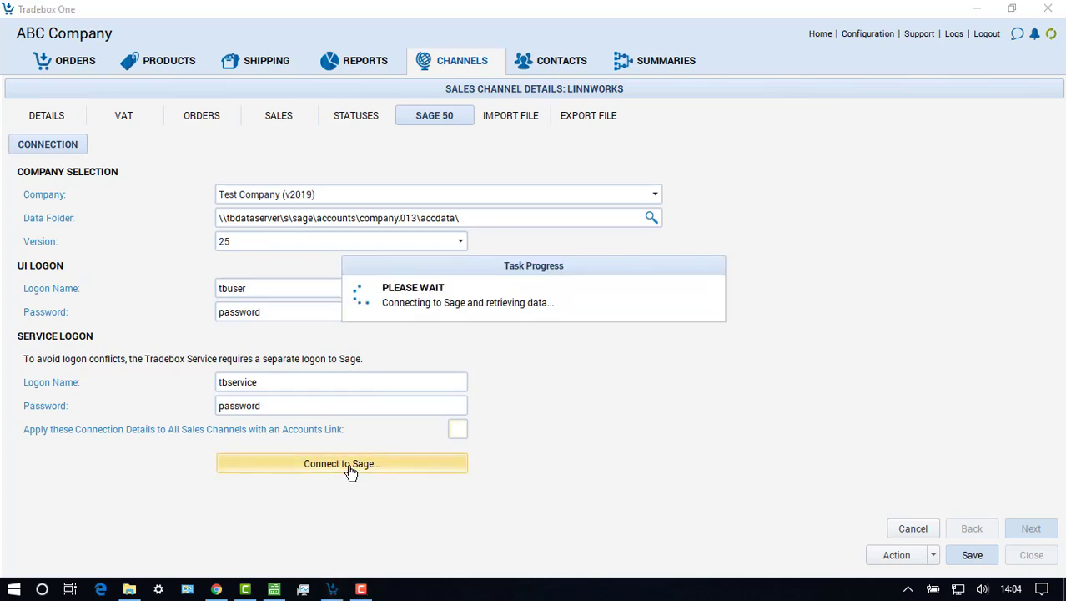
pyautogui.click(341, 463)
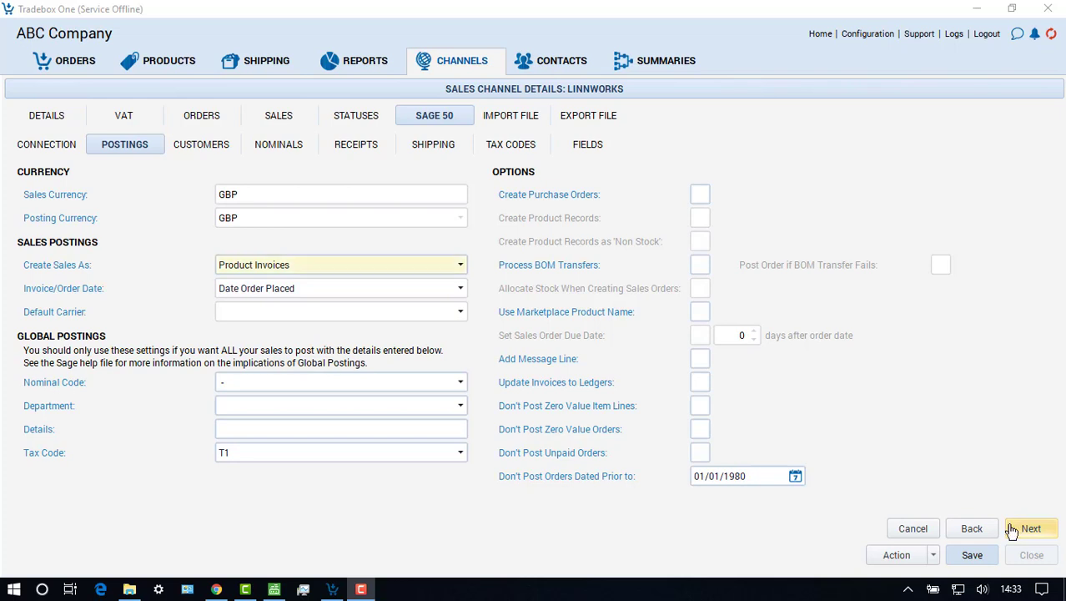
pyautogui.moveTo(342, 294)
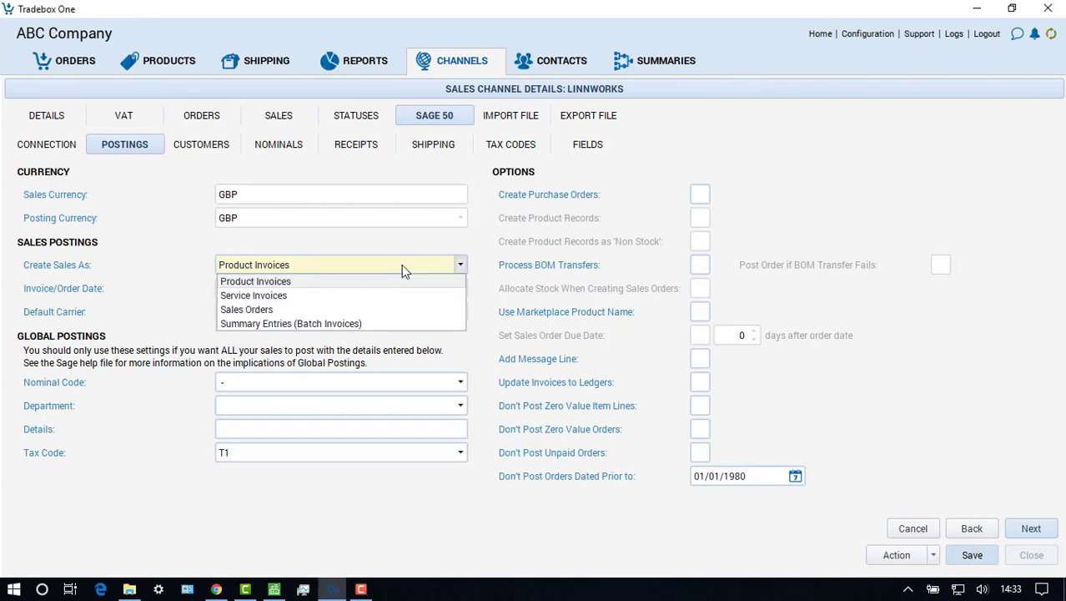
pyautogui.click(256, 281)
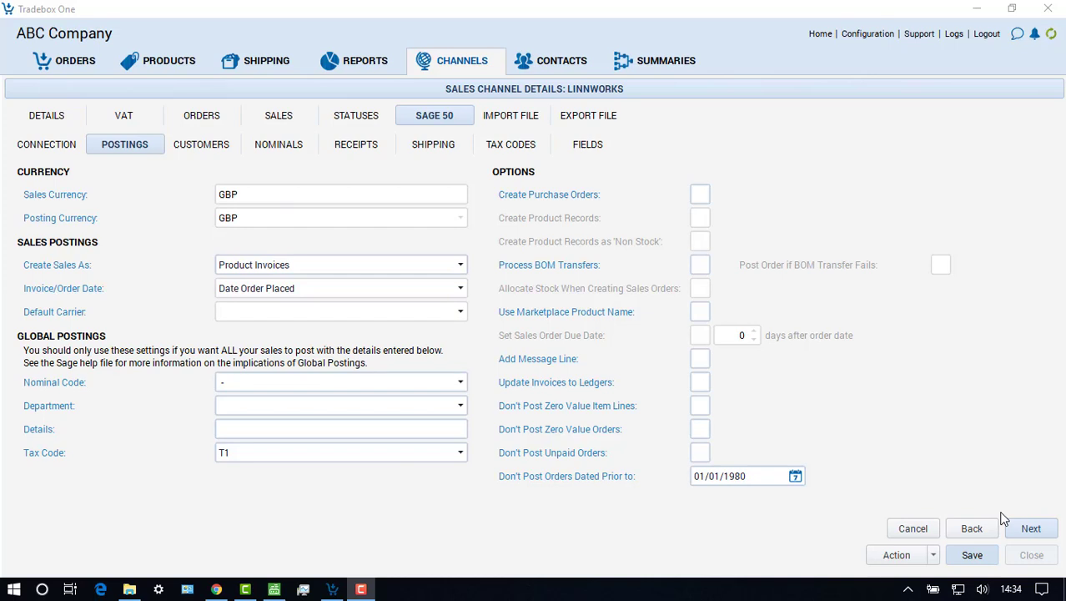
pyautogui.moveTo(334, 294)
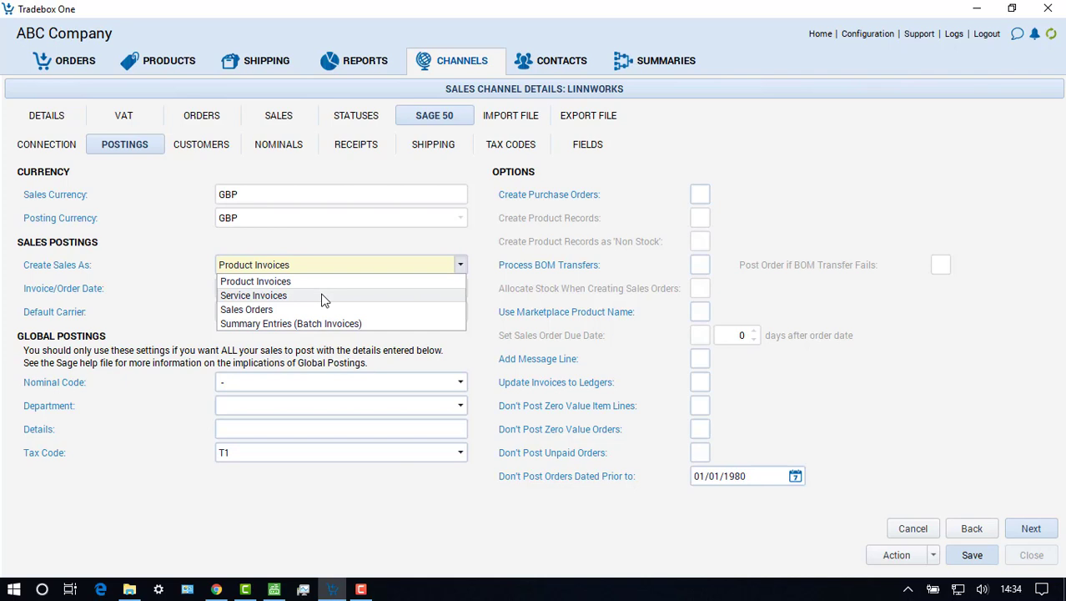
pyautogui.moveTo(313, 326)
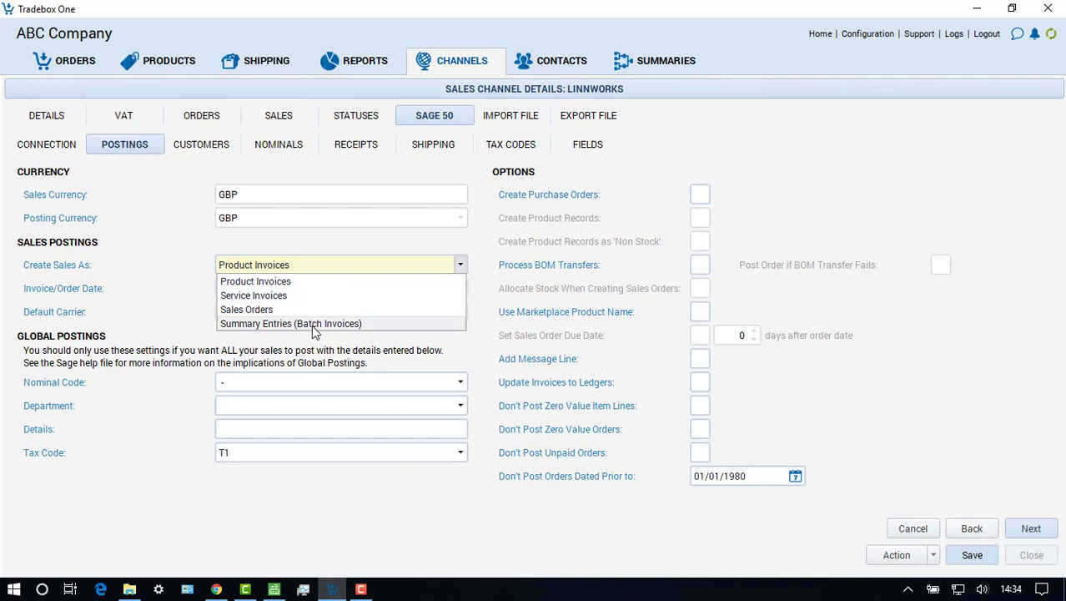
pyautogui.moveTo(347, 333)
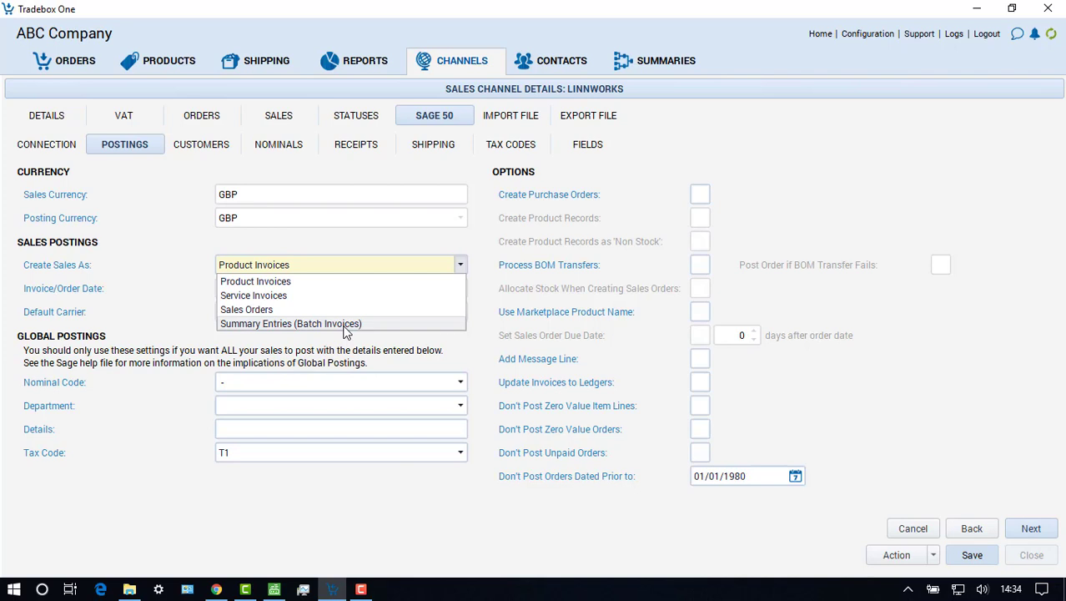
pyautogui.click(256, 281)
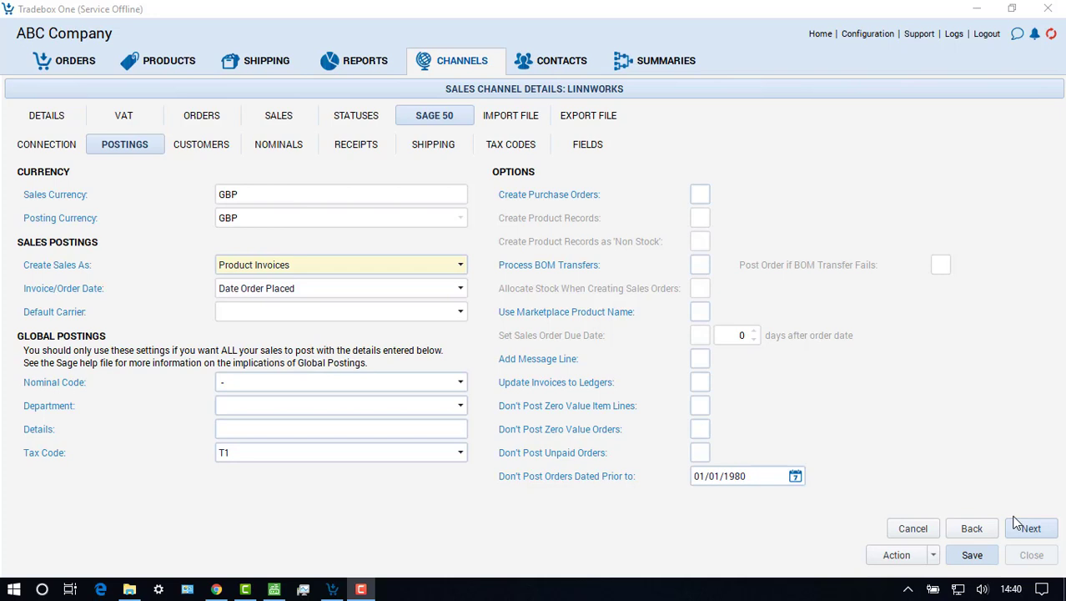
# Create individual customers per unique buyer, with SHOPIFY WEB SALES as default Sage customer
pyautogui.click(201, 143)
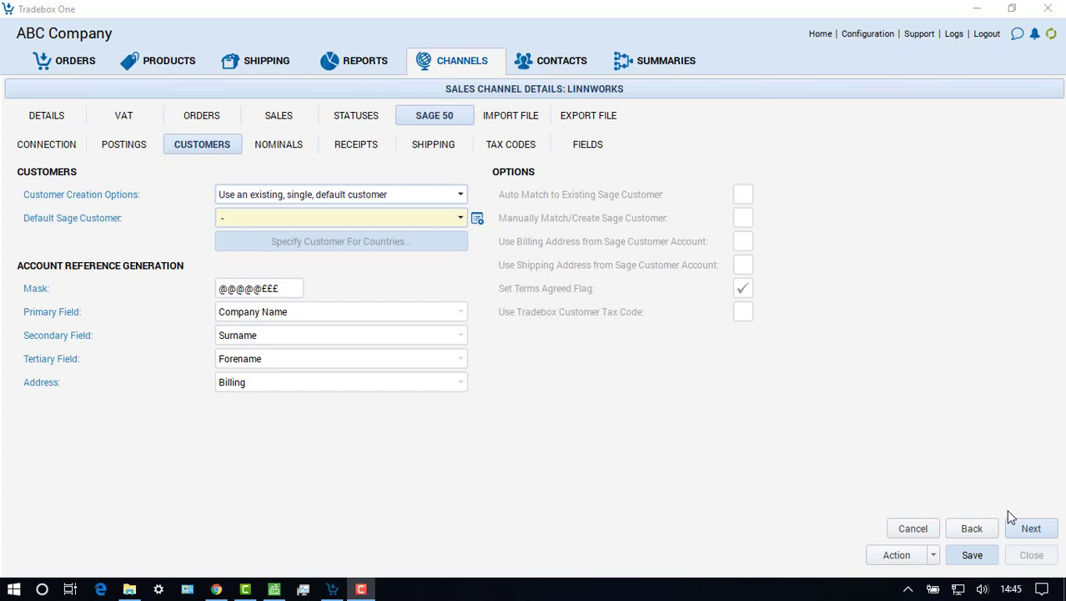
pyautogui.click(458, 217)
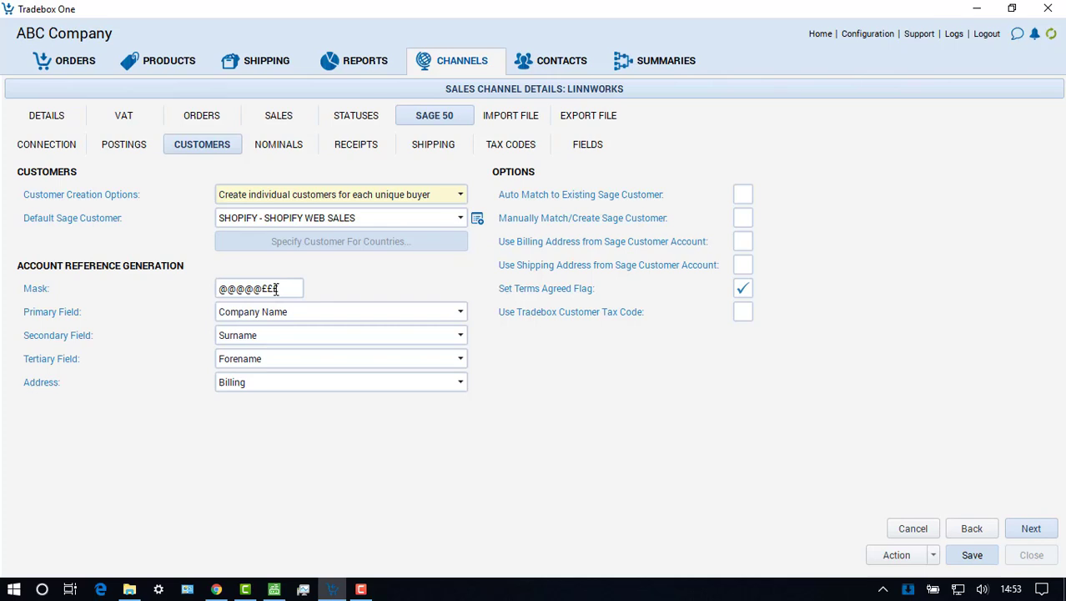
pyautogui.click(280, 143)
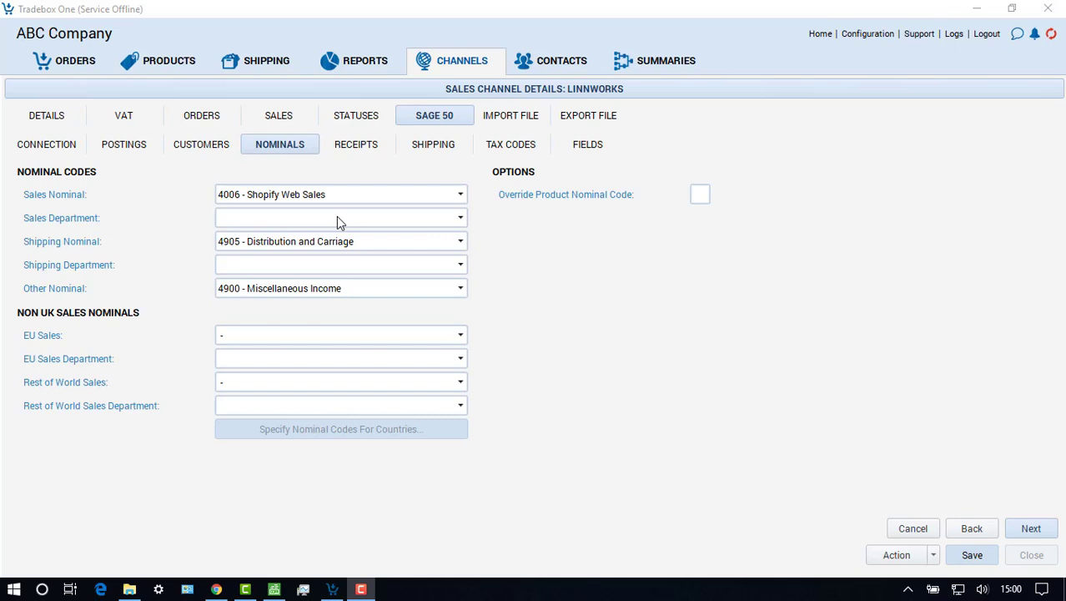
# Set Web Sales and Web Carriage departments and tick Override Product Nominal Code
pyautogui.click(341, 218)
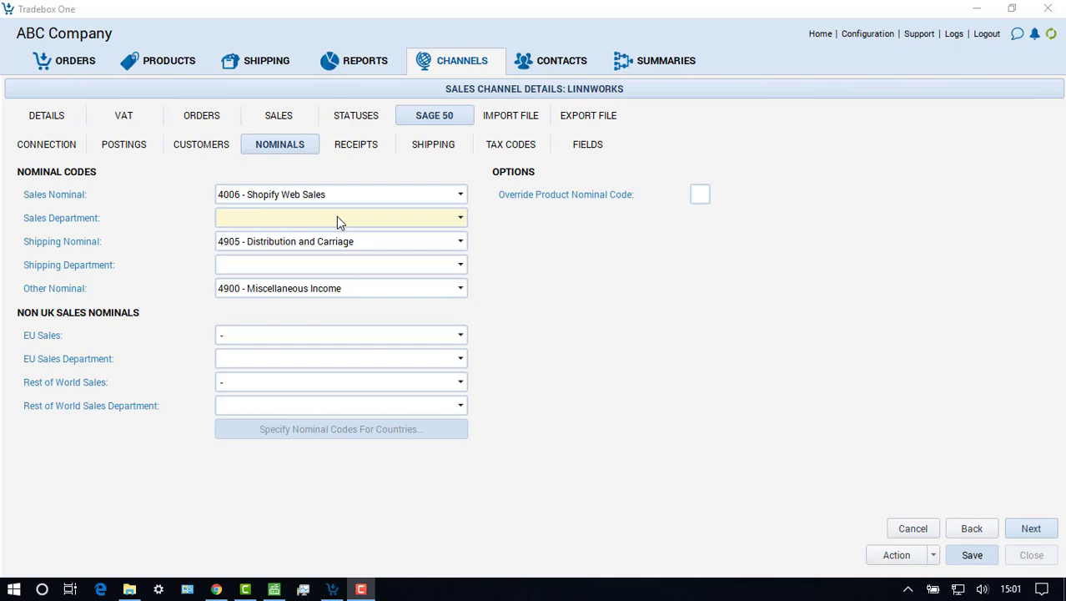
pyautogui.moveTo(388, 220)
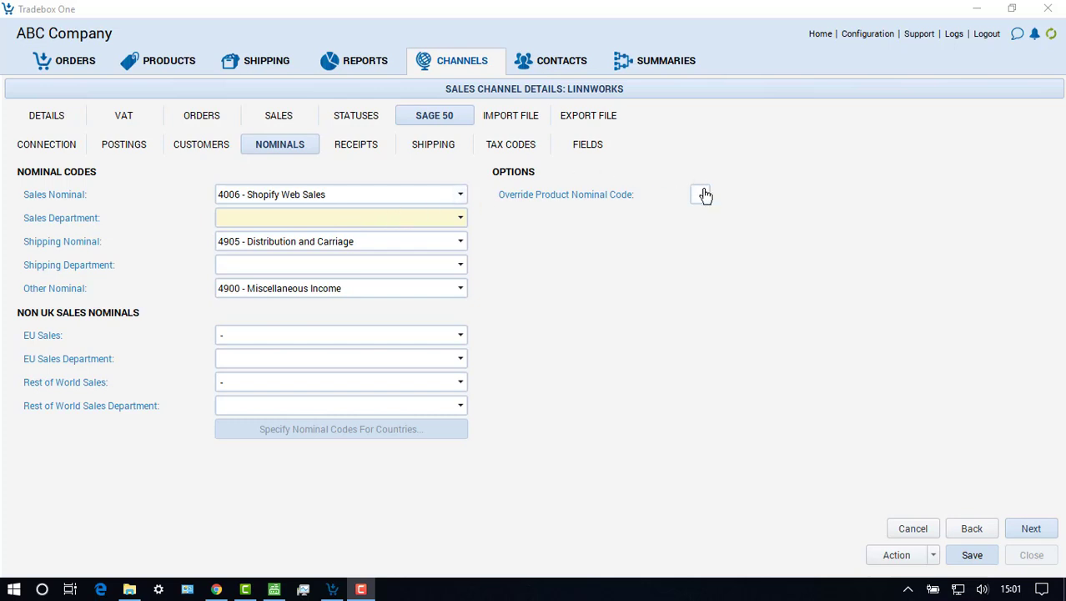
pyautogui.click(700, 194)
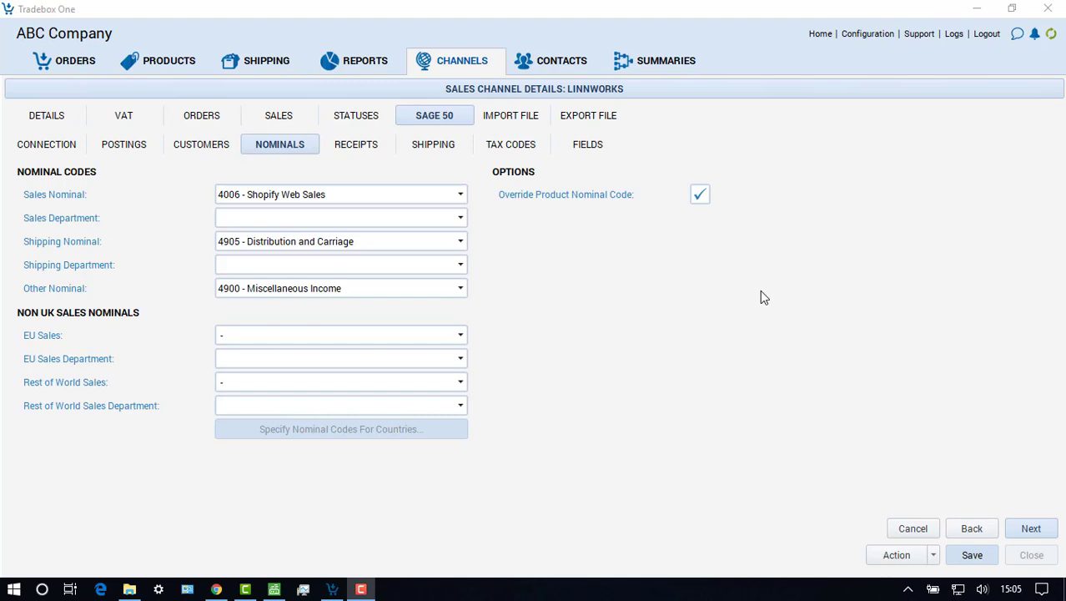
pyautogui.moveTo(595, 224)
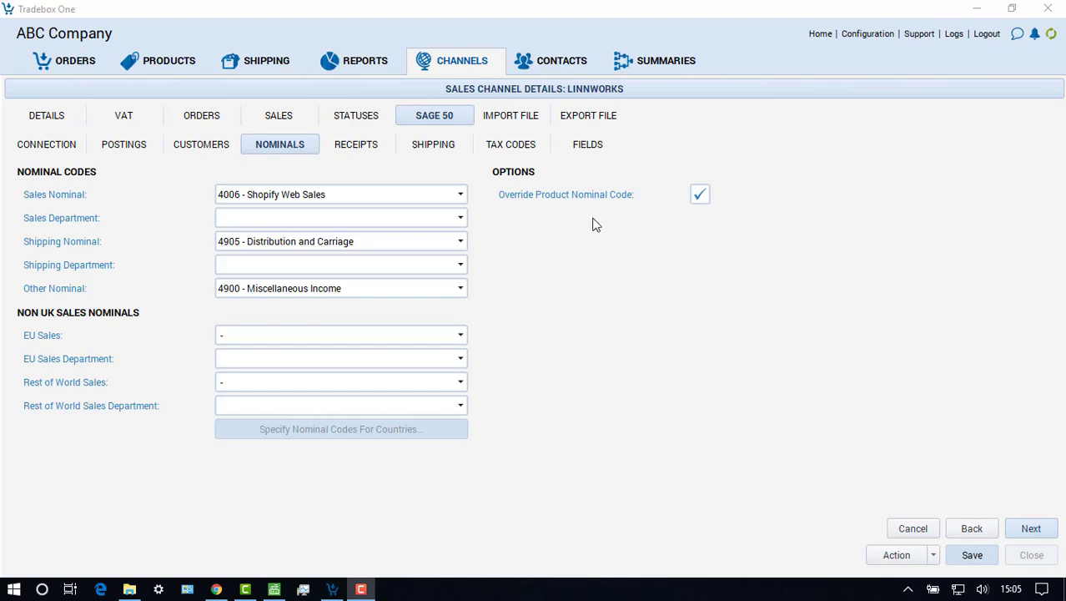
pyautogui.click(341, 218)
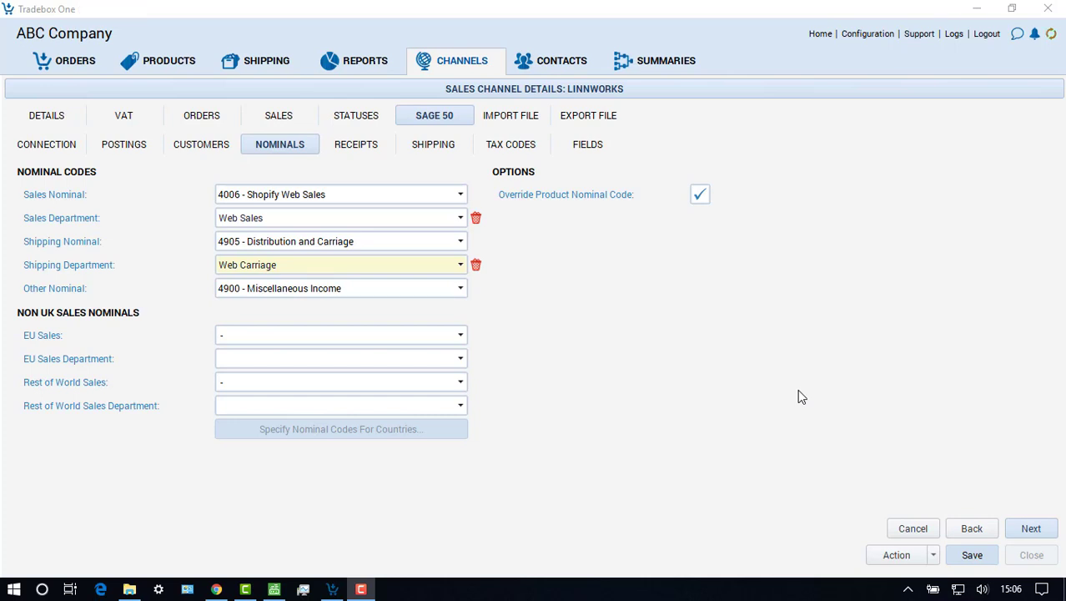
pyautogui.click(357, 144)
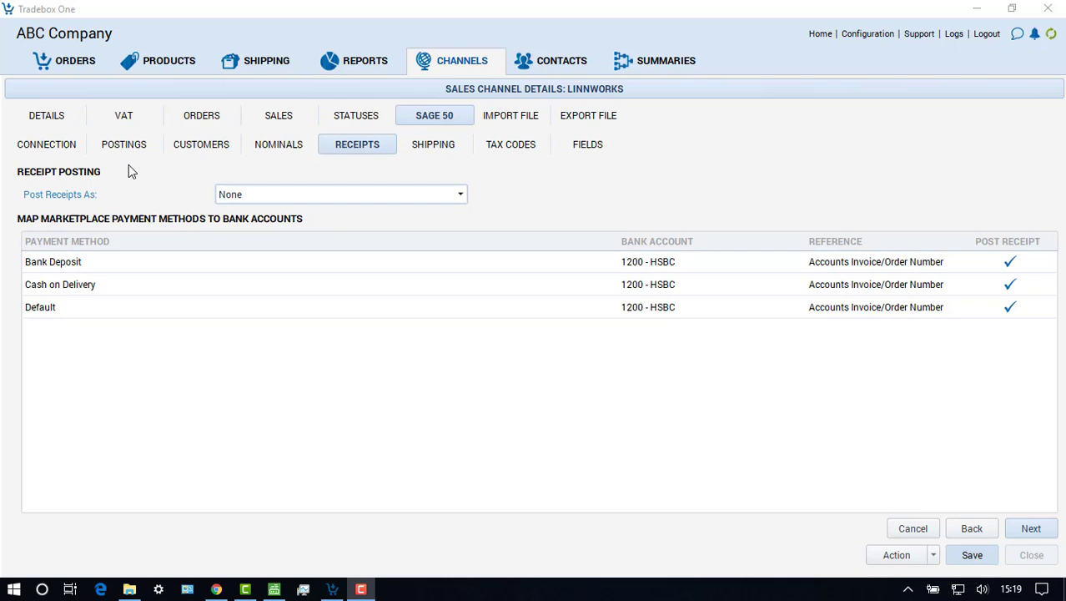
pyautogui.moveTo(49, 144)
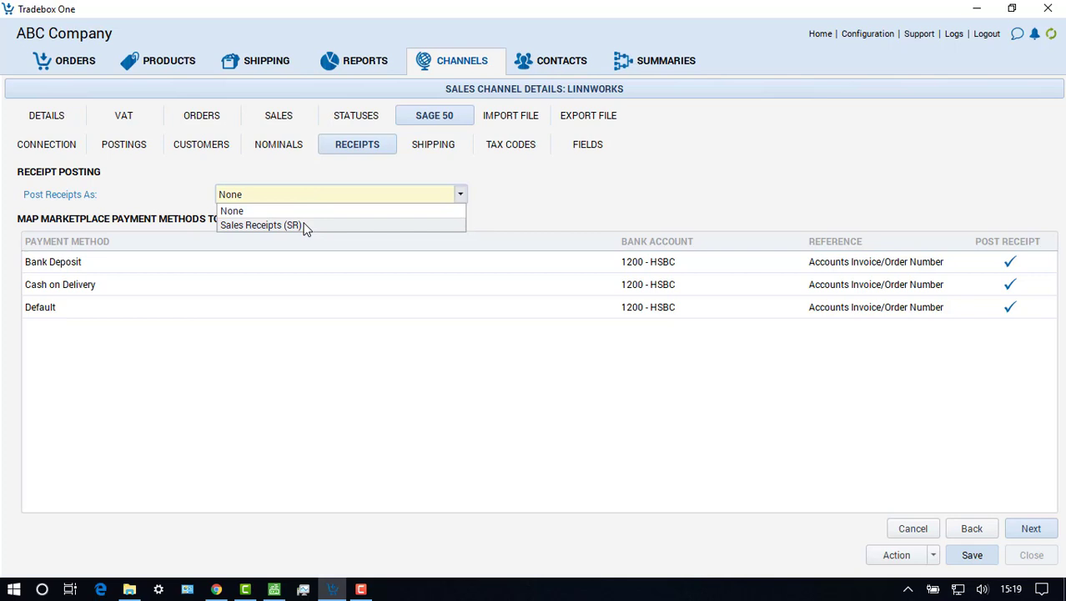
# Set Post Receipts As to Sales Receipts (SR)
pyautogui.click(260, 225)
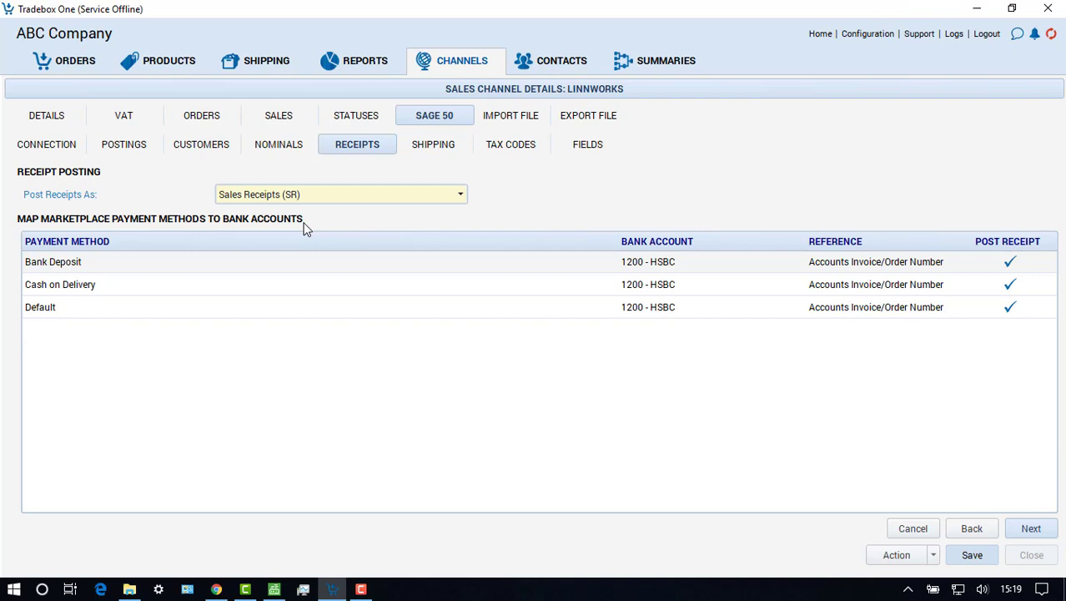
pyautogui.click(433, 143)
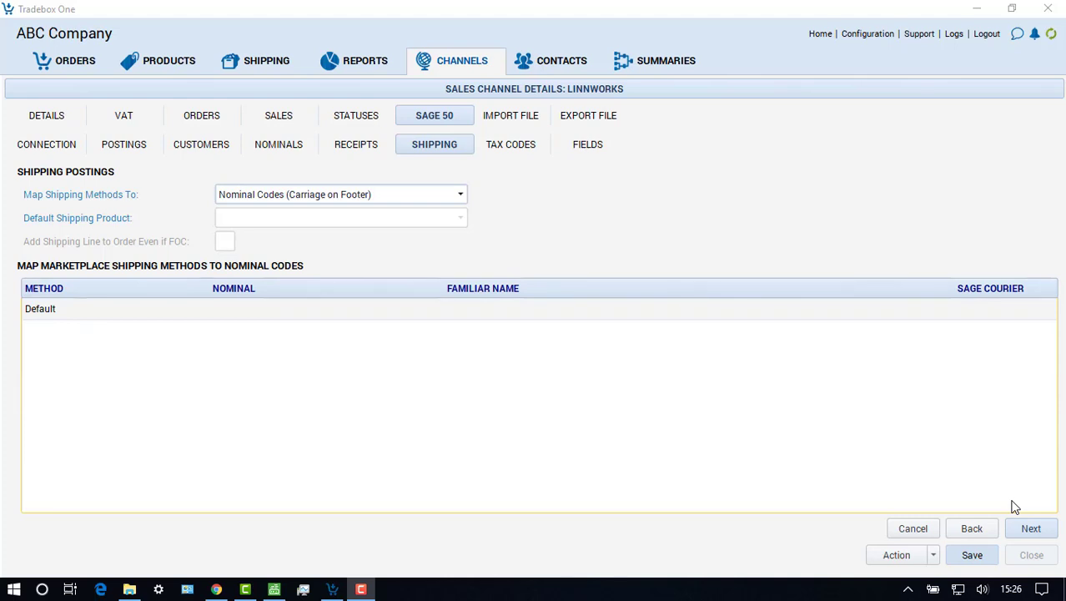
pyautogui.moveTo(757, 404)
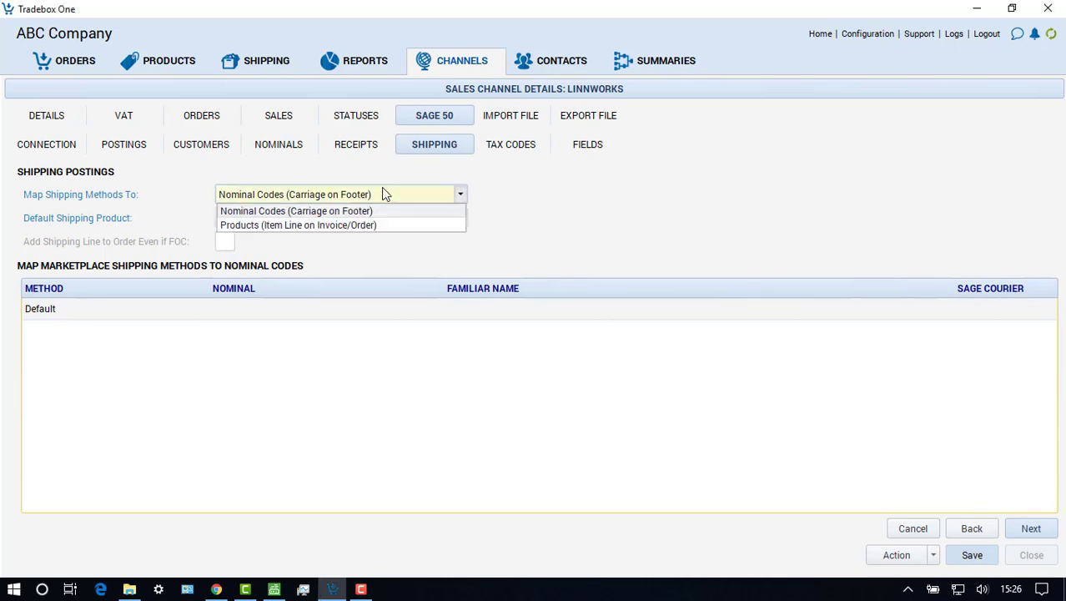
# Keep shipping mapped to Nominal Codes and review the T0, T1, T4, T9, T5 tax mappings
pyautogui.click(511, 143)
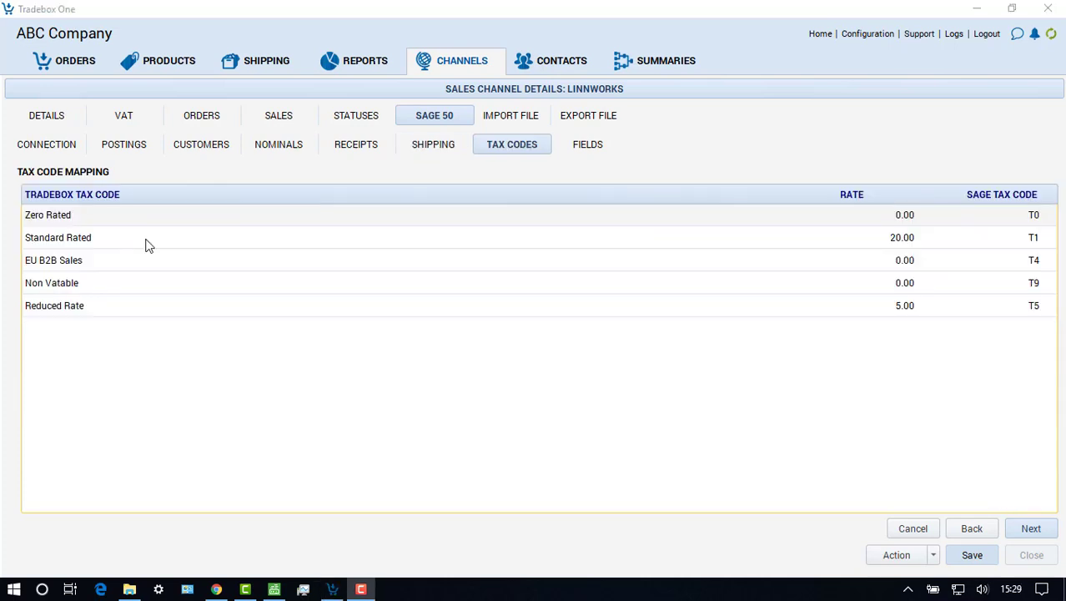
pyautogui.moveTo(167, 231)
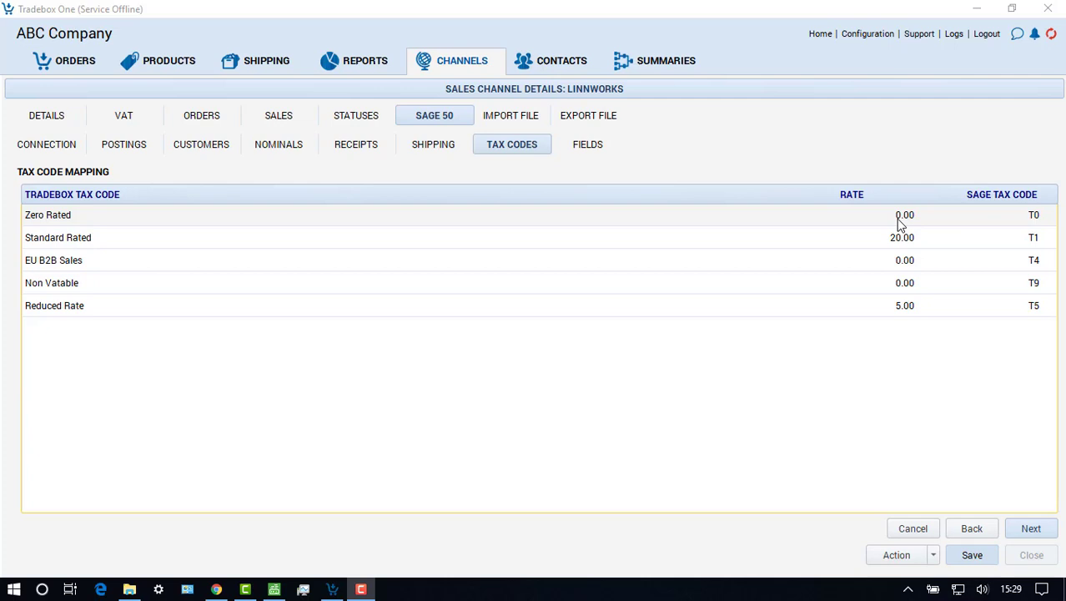
pyautogui.moveTo(1047, 219)
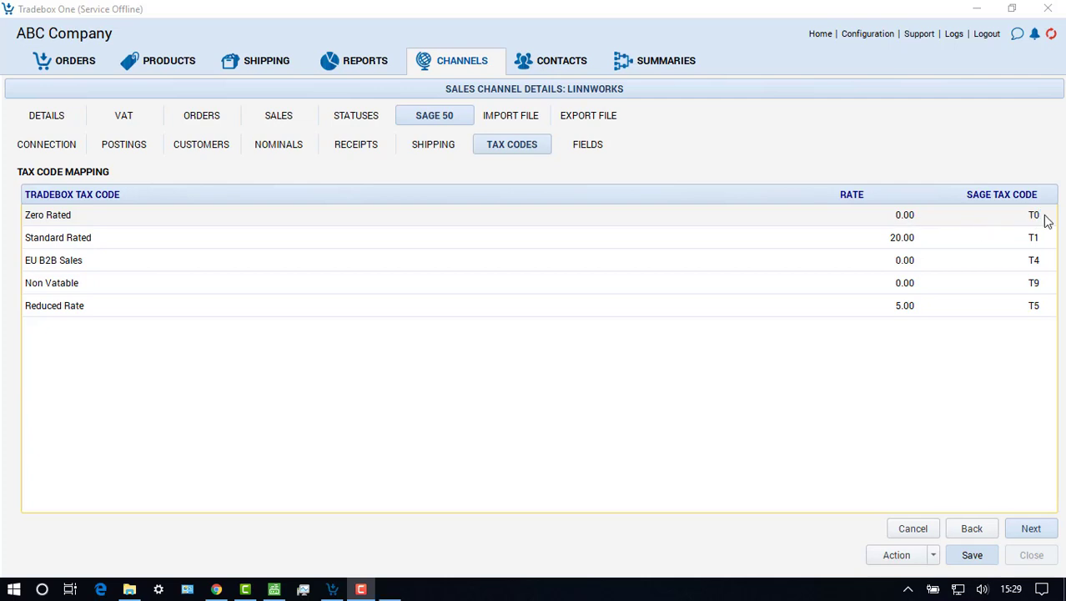
pyautogui.click(588, 144)
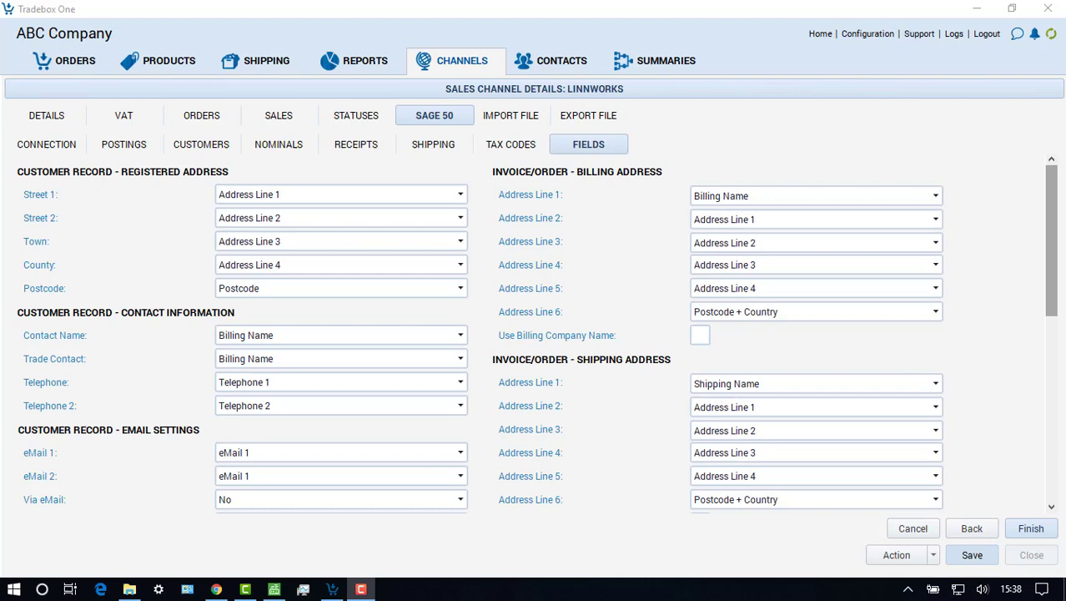
# Review the customer and invoice address field mappings and finish the channel setup
pyautogui.click(1032, 529)
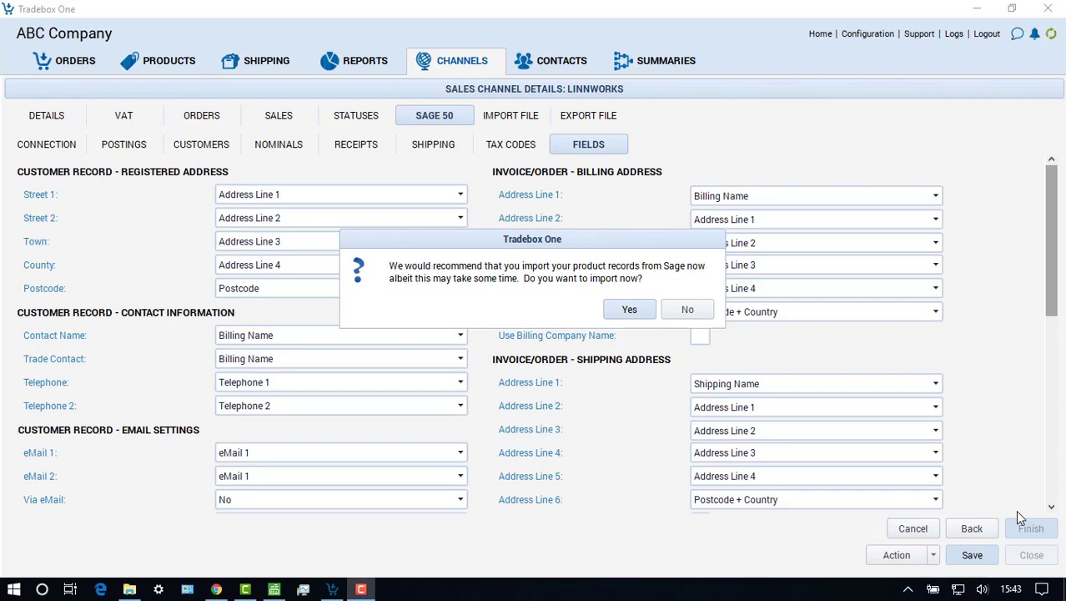
pyautogui.moveTo(1026, 505)
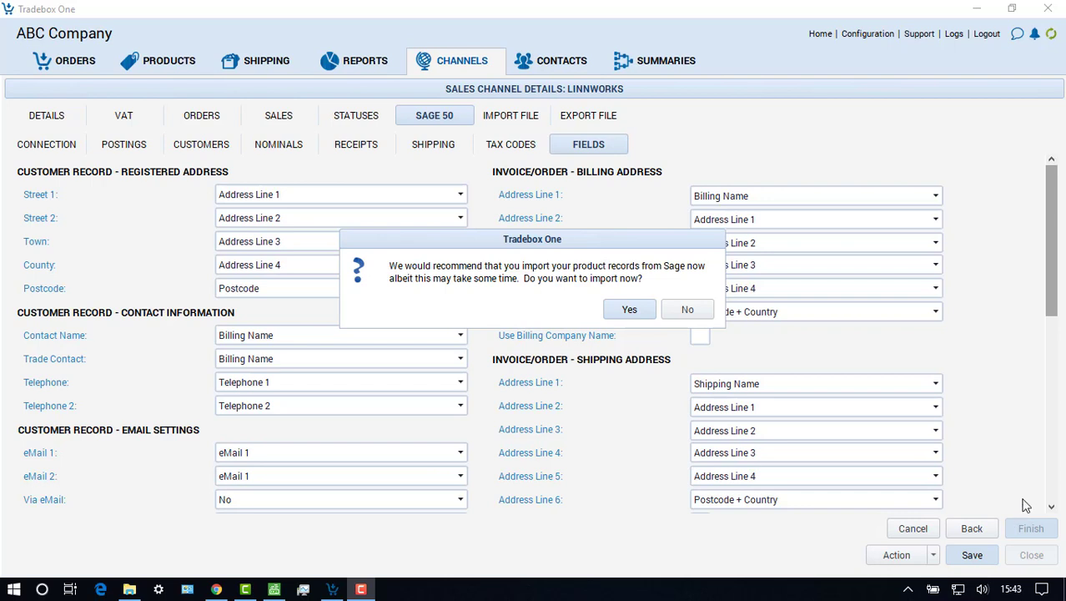
# Accept the product import prompt and show the 108 imported products
pyautogui.click(629, 309)
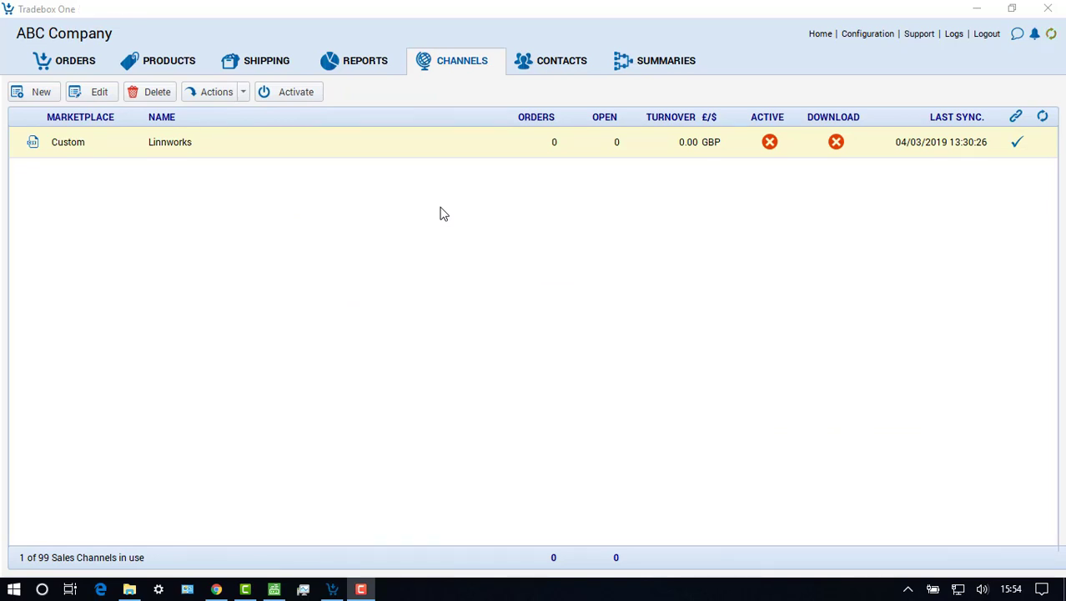
pyautogui.moveTo(166, 60)
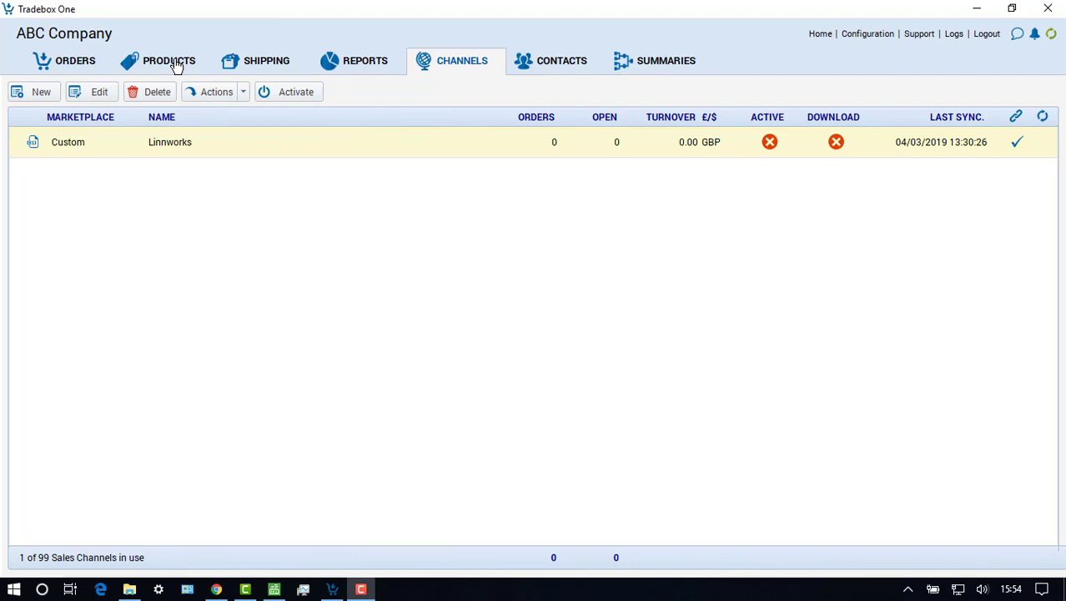
pyautogui.click(167, 60)
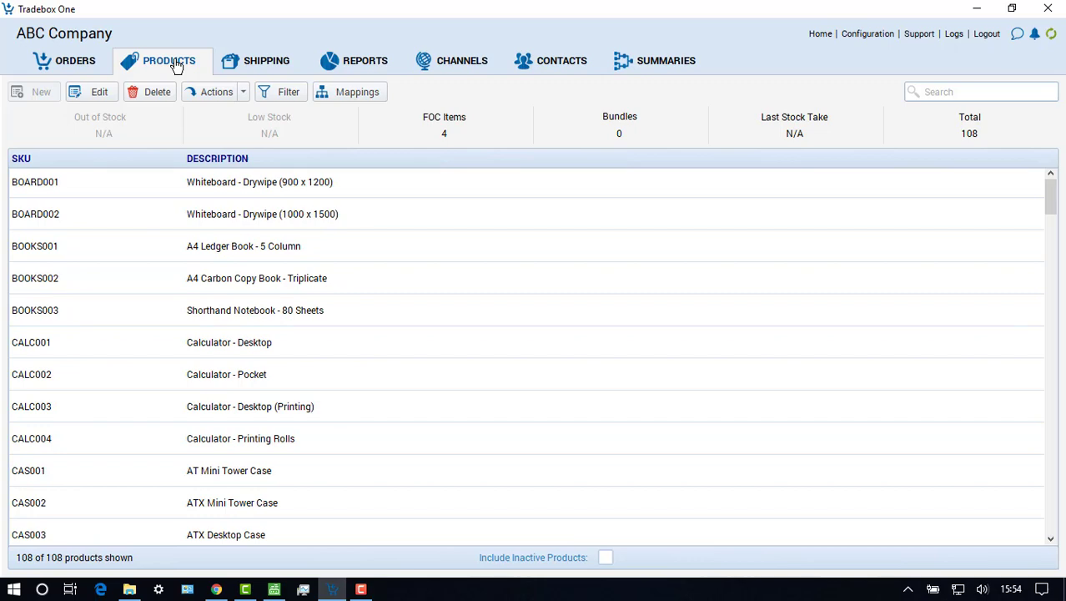
# Review the Linnworks product mappings, confirming marketplace SKUs match Tradebox SKUs
pyautogui.click(348, 92)
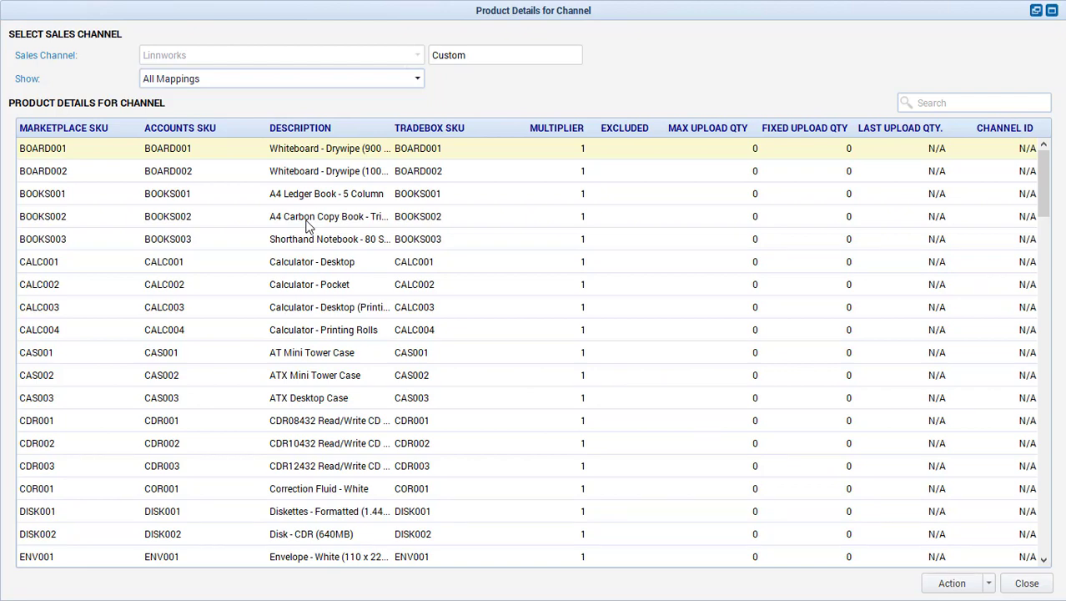
pyautogui.click(1027, 583)
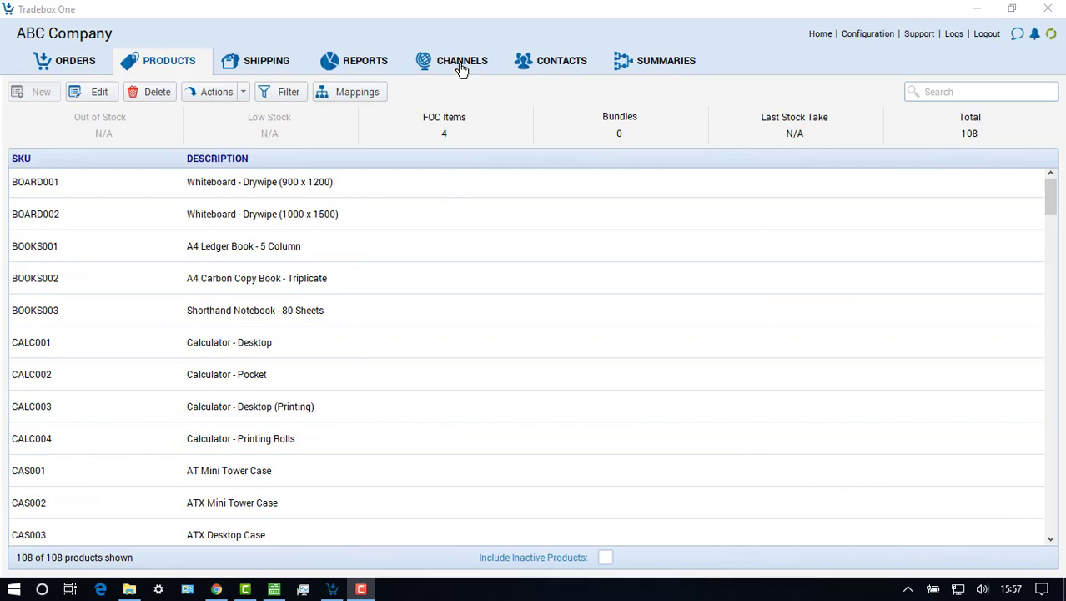
# Activate the Linnworks channel and view its 19 downloaded orders totalling 2,642.20 GBP
pyautogui.click(460, 60)
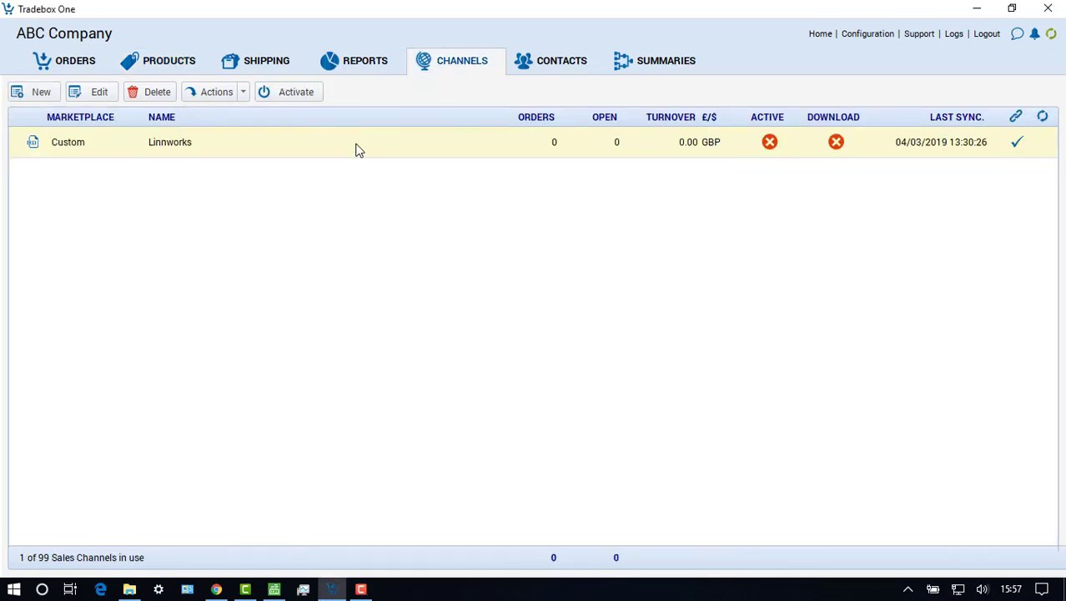
pyautogui.click(296, 92)
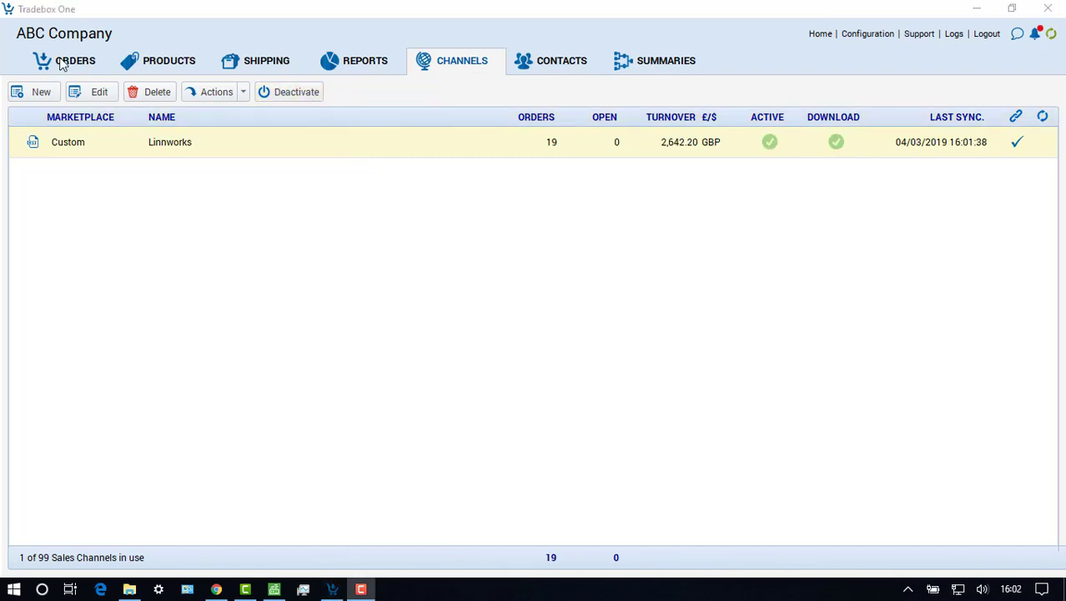
pyautogui.click(63, 60)
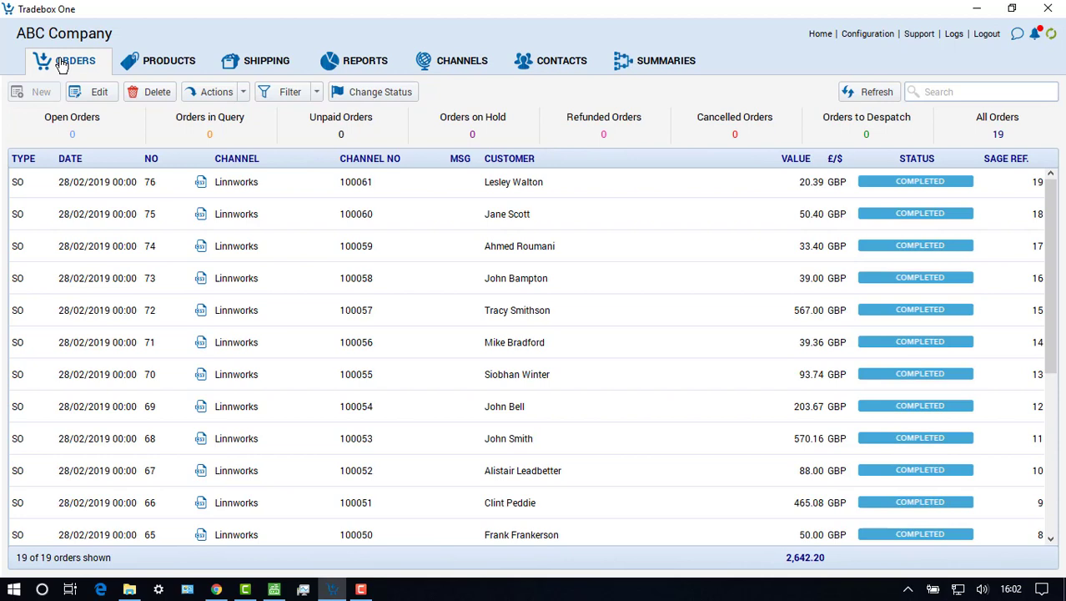
pyautogui.moveTo(171, 257)
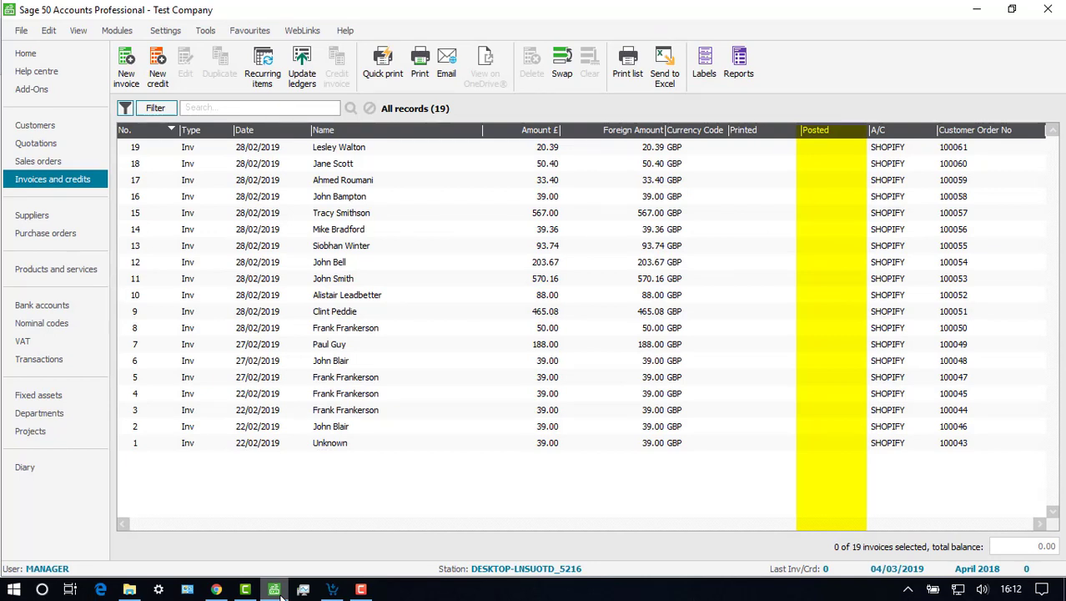
pyautogui.moveTo(23, 340)
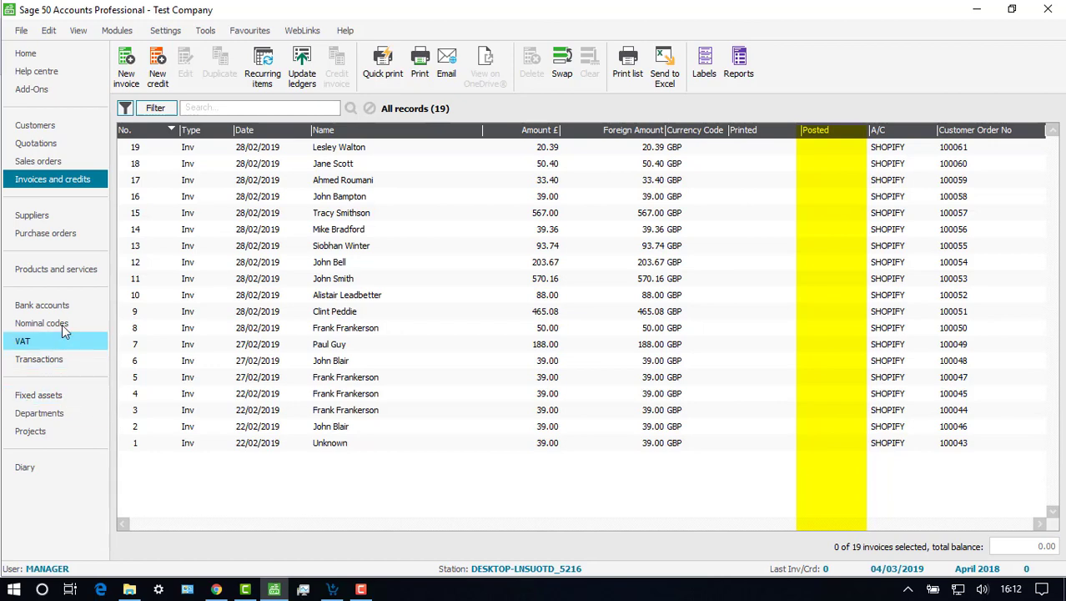
pyautogui.click(56, 269)
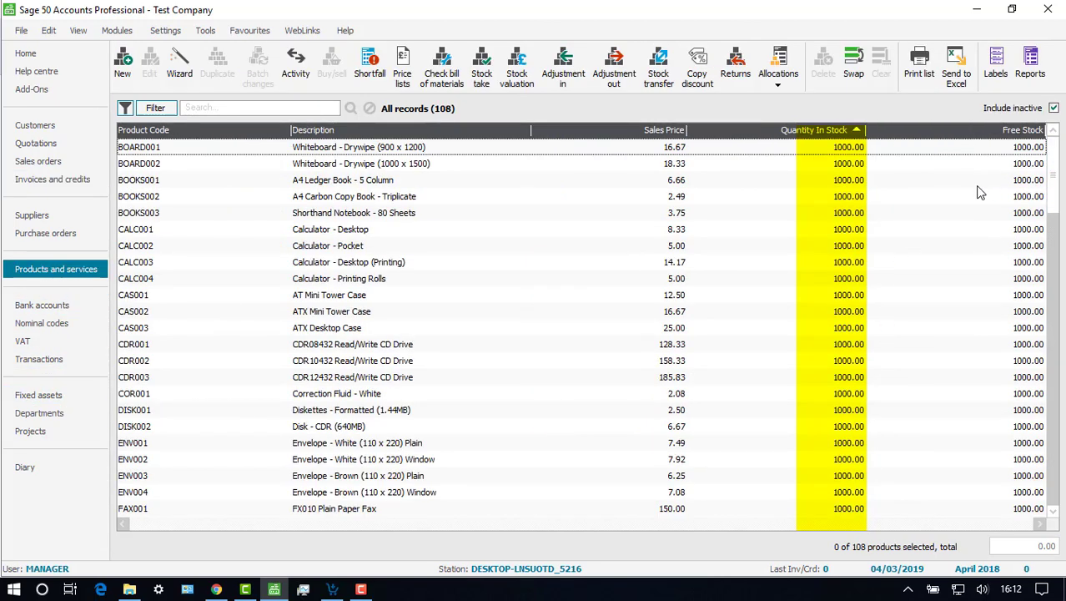
pyautogui.moveTo(39, 396)
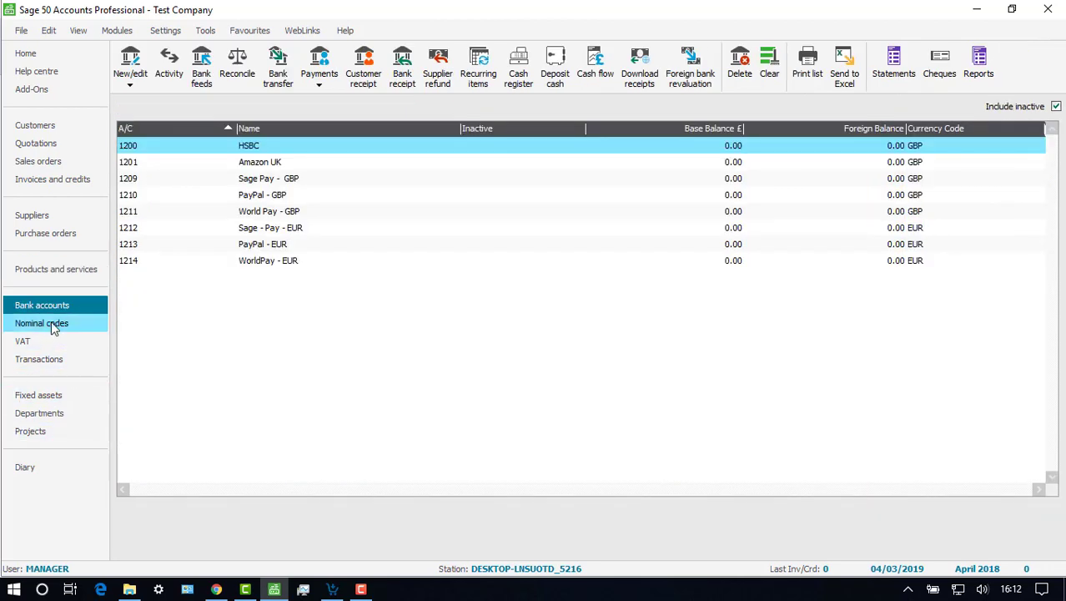
pyautogui.click(52, 179)
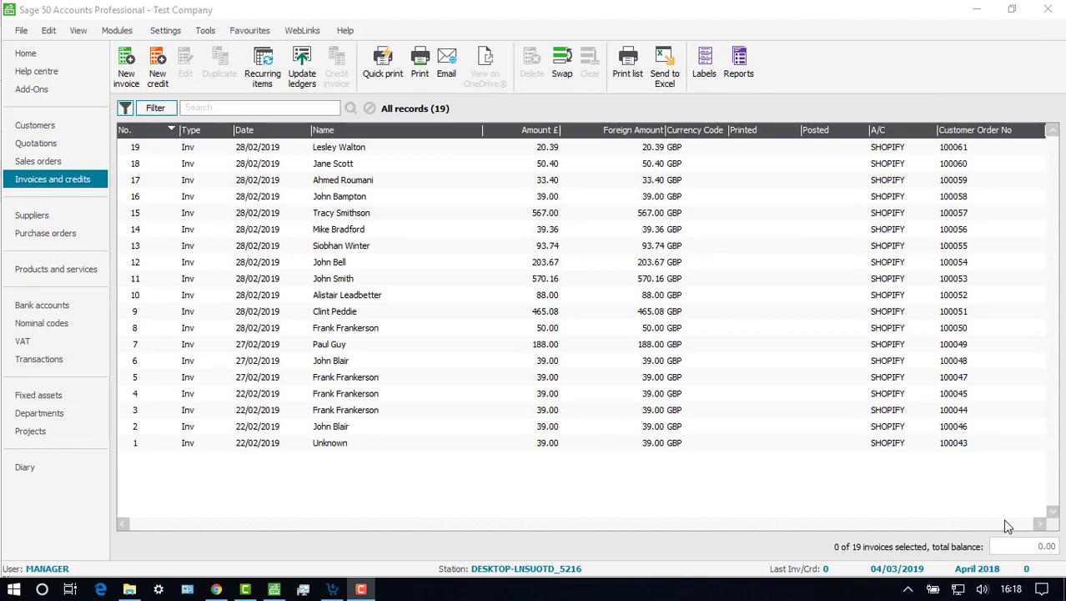
# Update ledgers for the 19 invoices and check the reduced product stock quantities
pyautogui.click(330, 442)
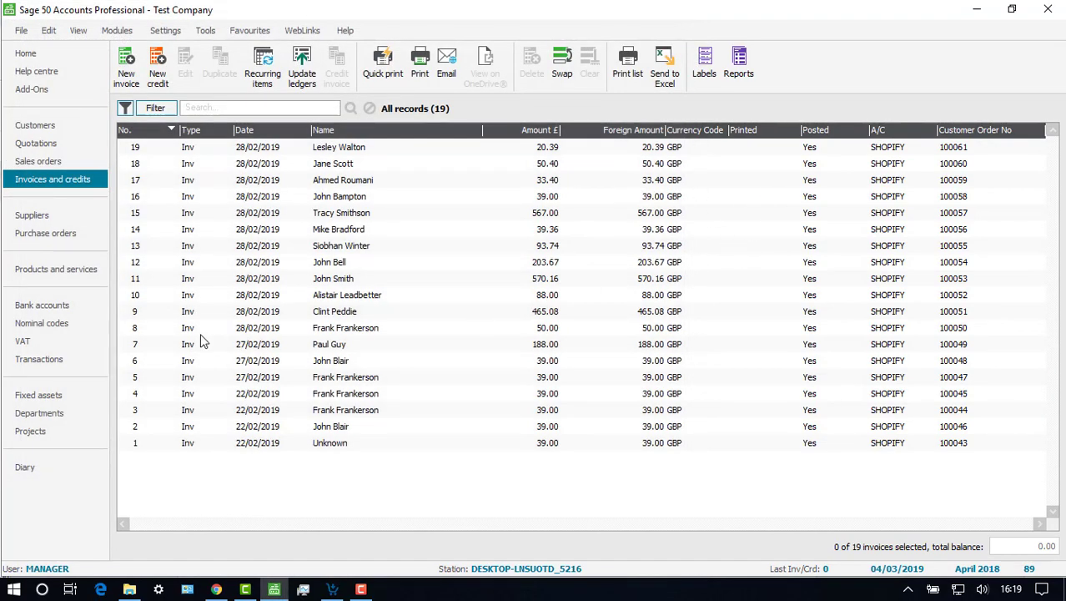
pyautogui.click(55, 268)
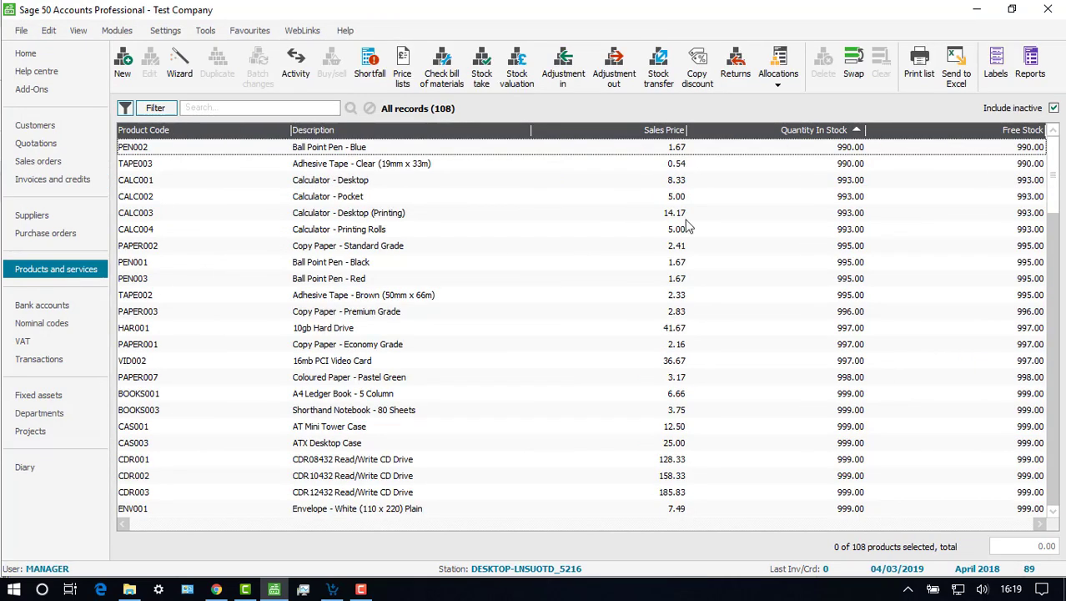
pyautogui.moveTo(138, 335)
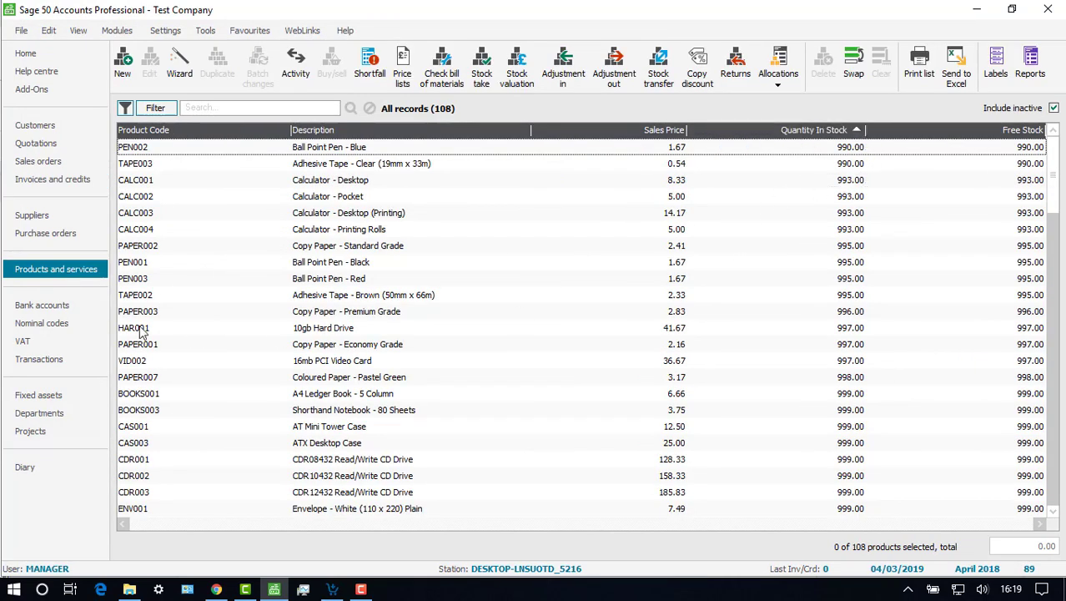
pyautogui.click(41, 305)
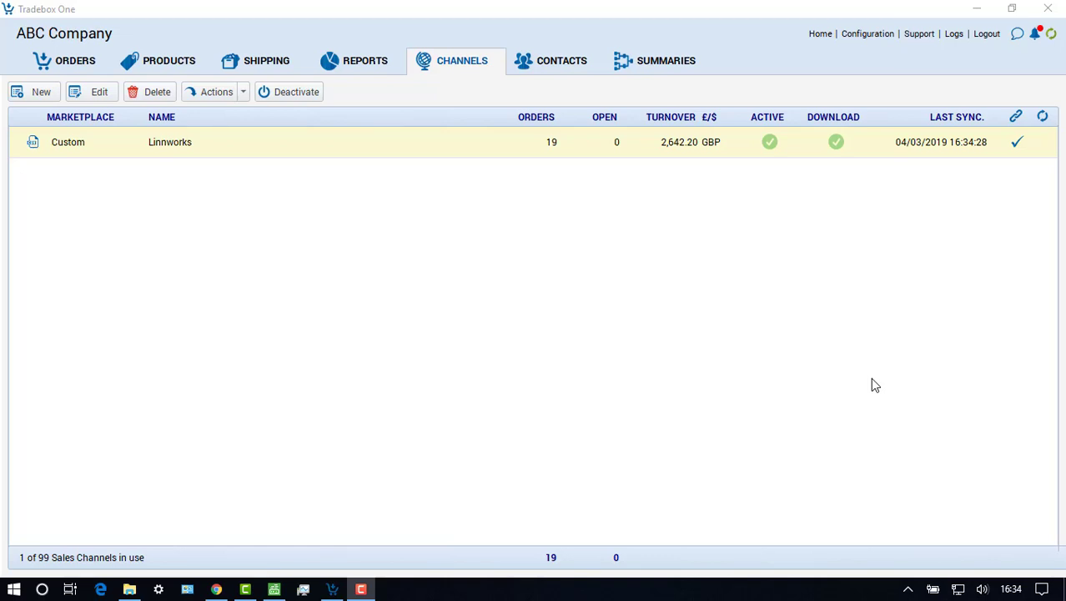
pyautogui.moveTo(283, 155)
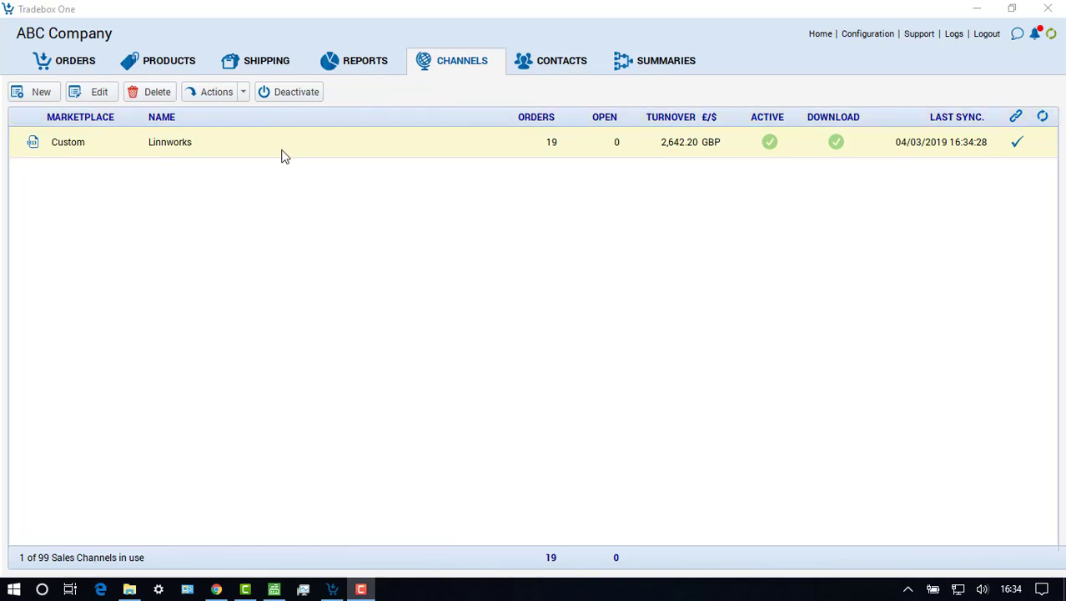
# Turn on Update Invoices to Ledgers in the Linnworks channel's Sage 50 postings and save
pyautogui.doubleClick(169, 142)
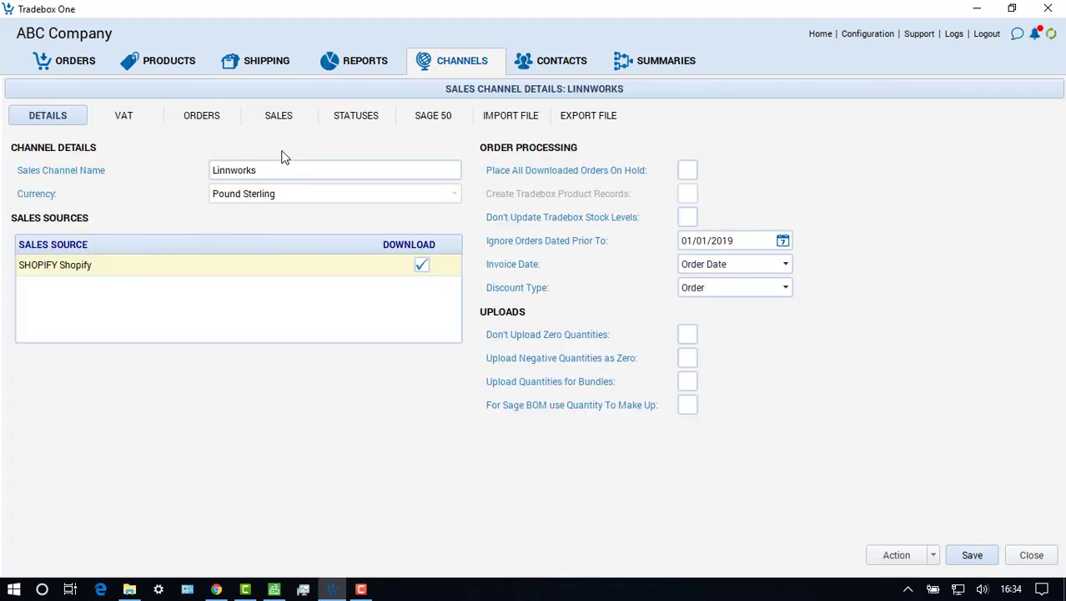
pyautogui.click(432, 116)
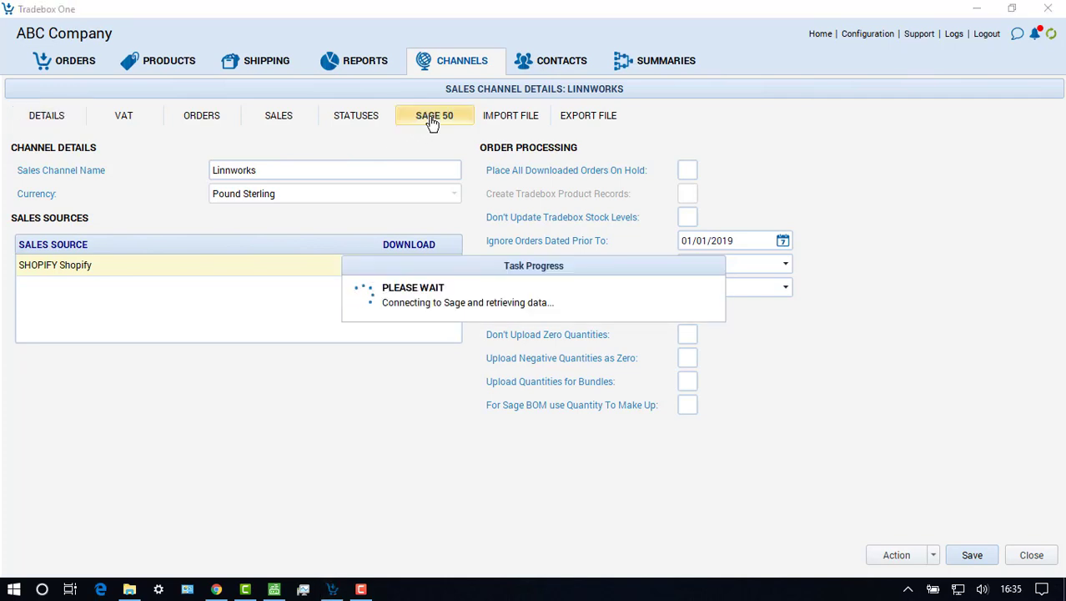
pyautogui.click(434, 115)
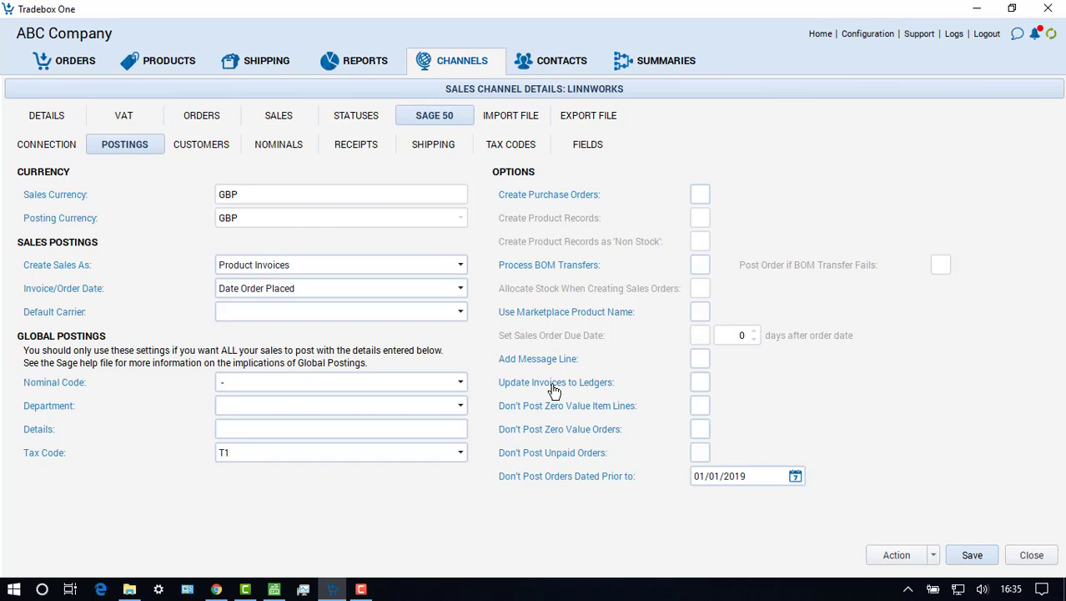
pyautogui.click(699, 382)
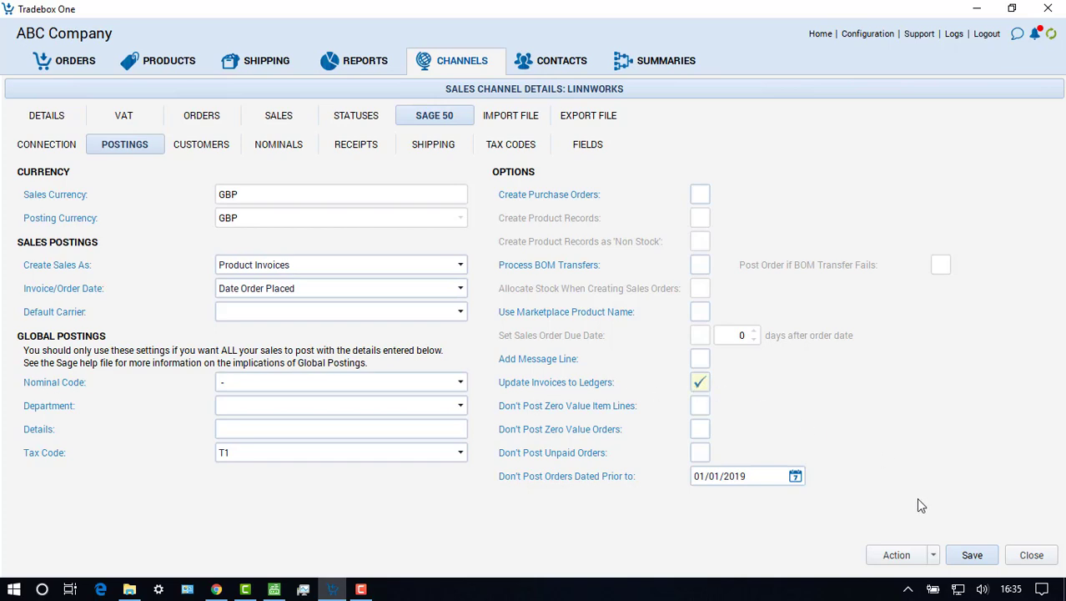
pyautogui.click(1030, 554)
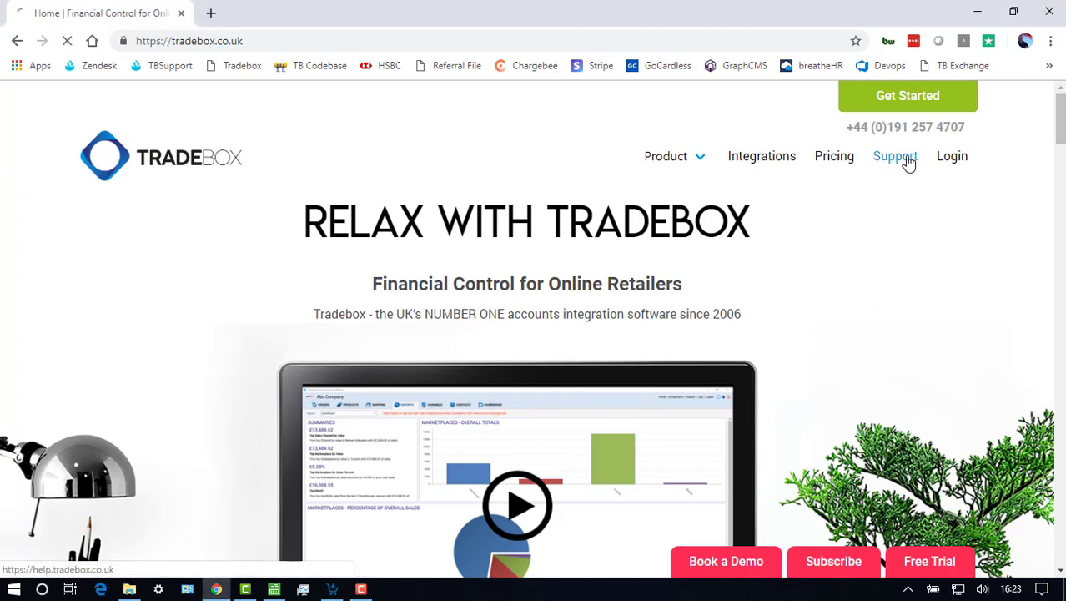
# Go from Support to the Integration Guides category listing Sage 50 and Xero articles
pyautogui.click(894, 156)
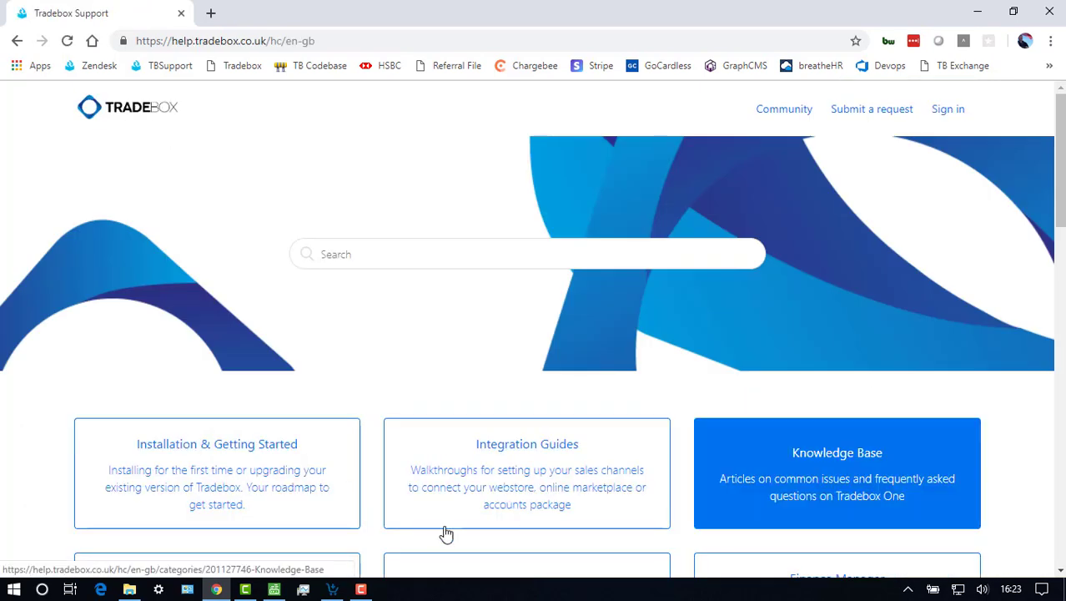
pyautogui.click(527, 444)
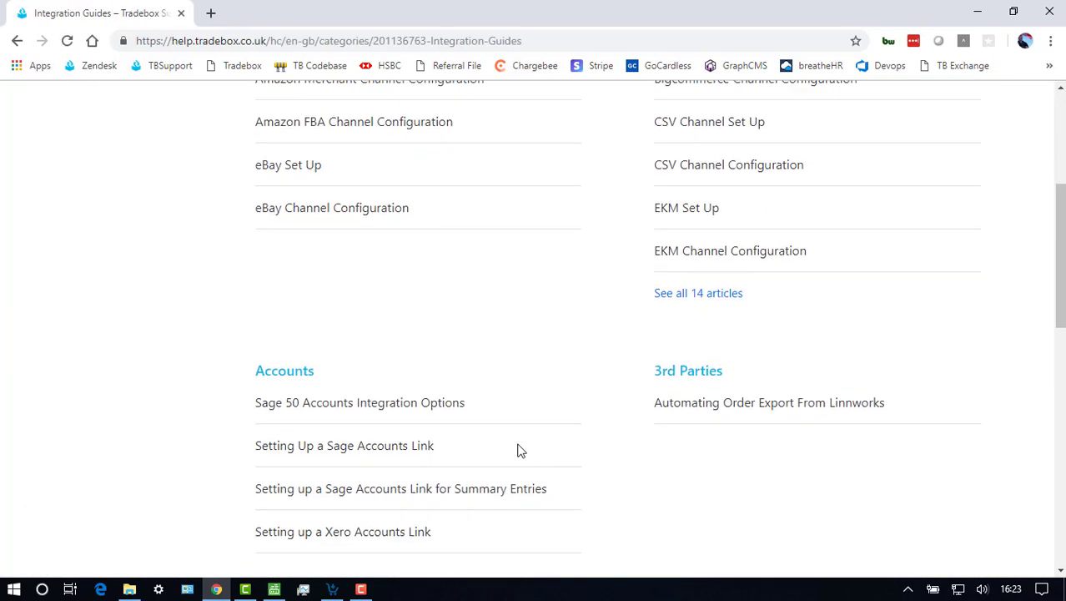